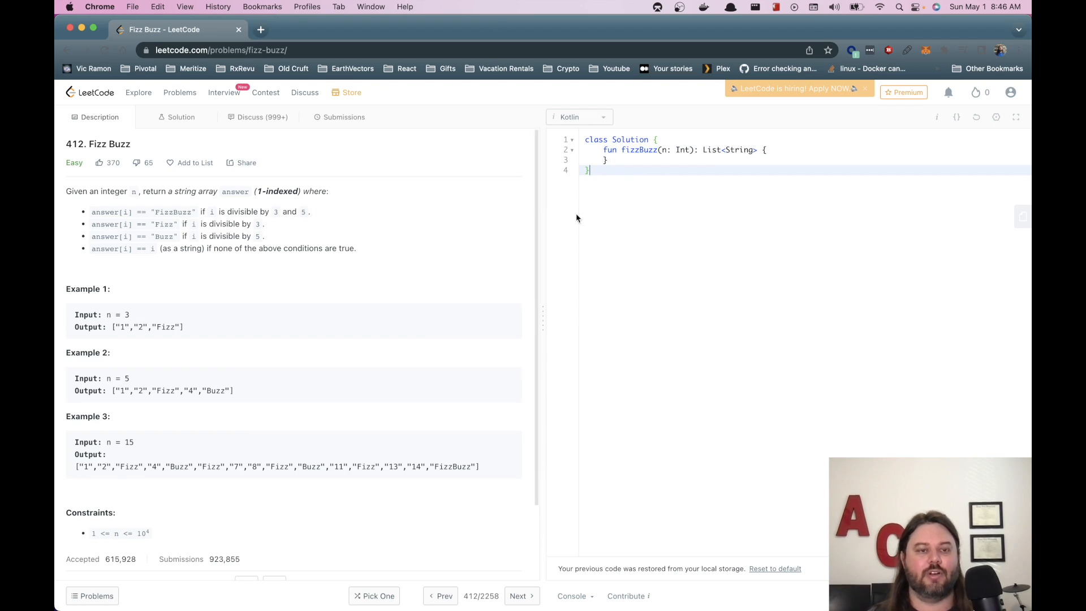
{"action": "mouse_move", "coordinate": [372, 262]}
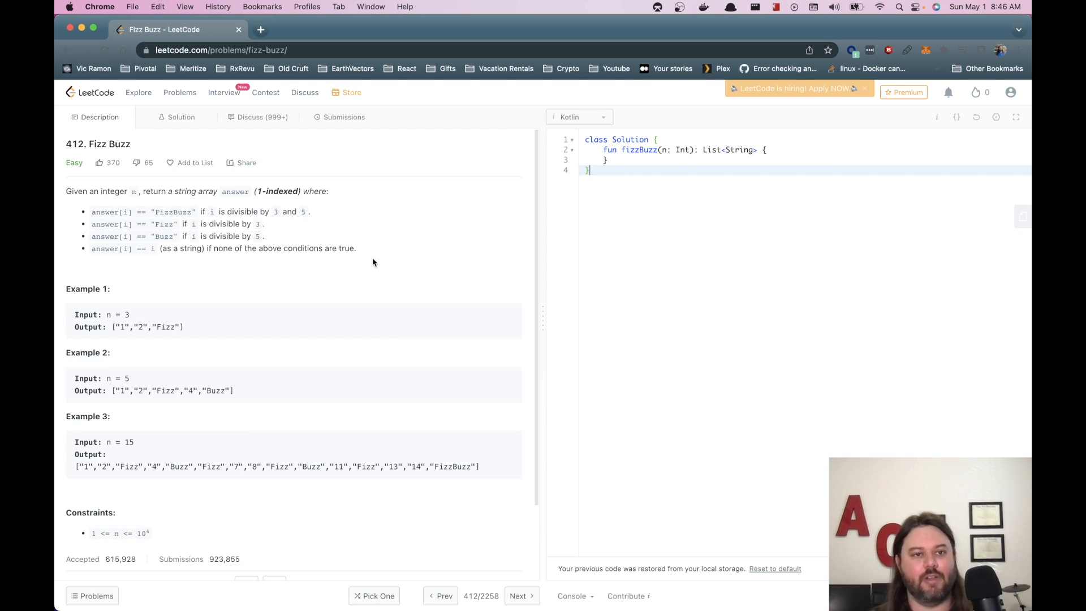
Highlight the Fizz Buzz rule text, including answer[i] and the divisible-by-5 rule.
{"action": "left_click_drag", "start_coordinate": [65, 191], "coordinate": [137, 191]}
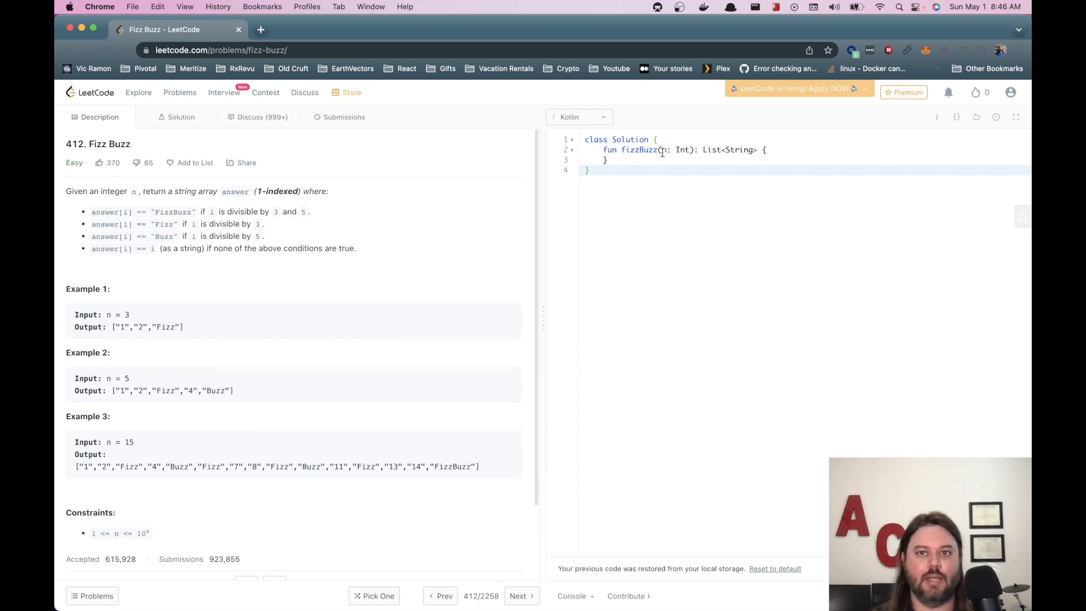
{"action": "double_click", "coordinate": [196, 191]}
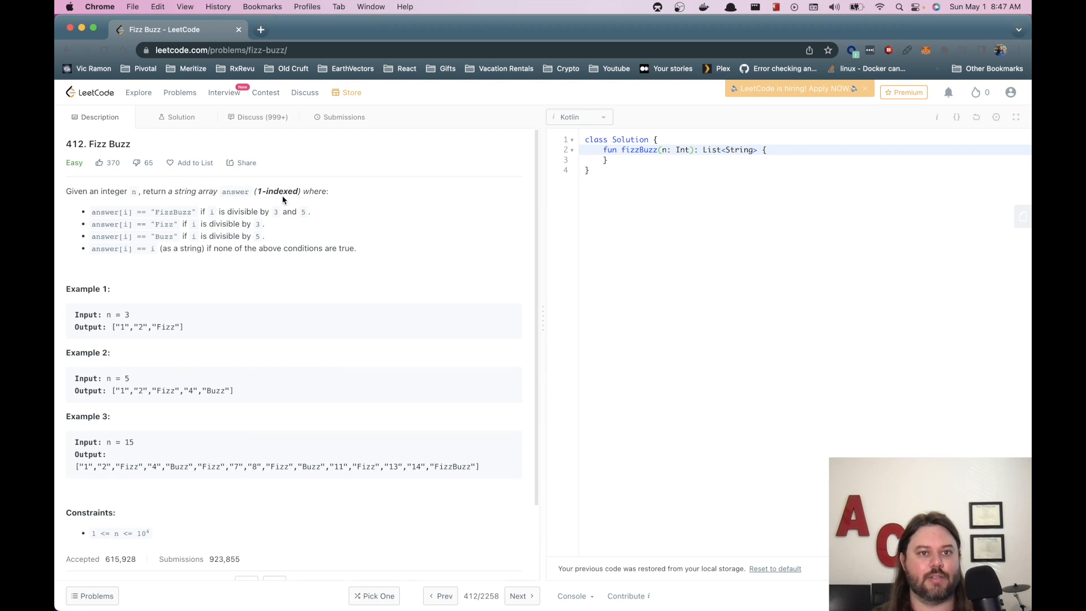
{"action": "double_click", "coordinate": [261, 191]}
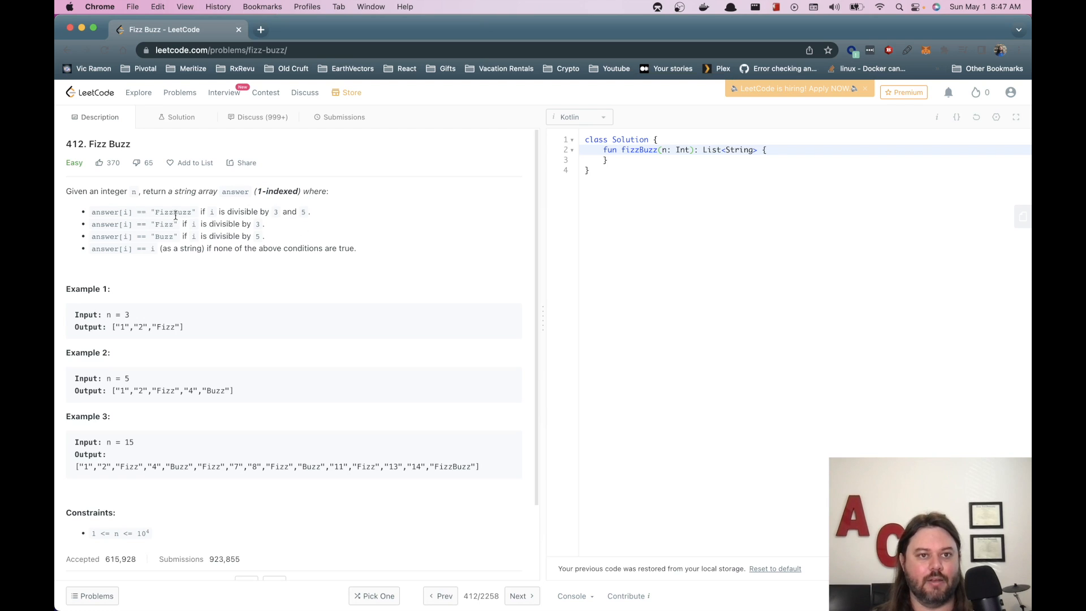
{"action": "double_click", "coordinate": [111, 211]}
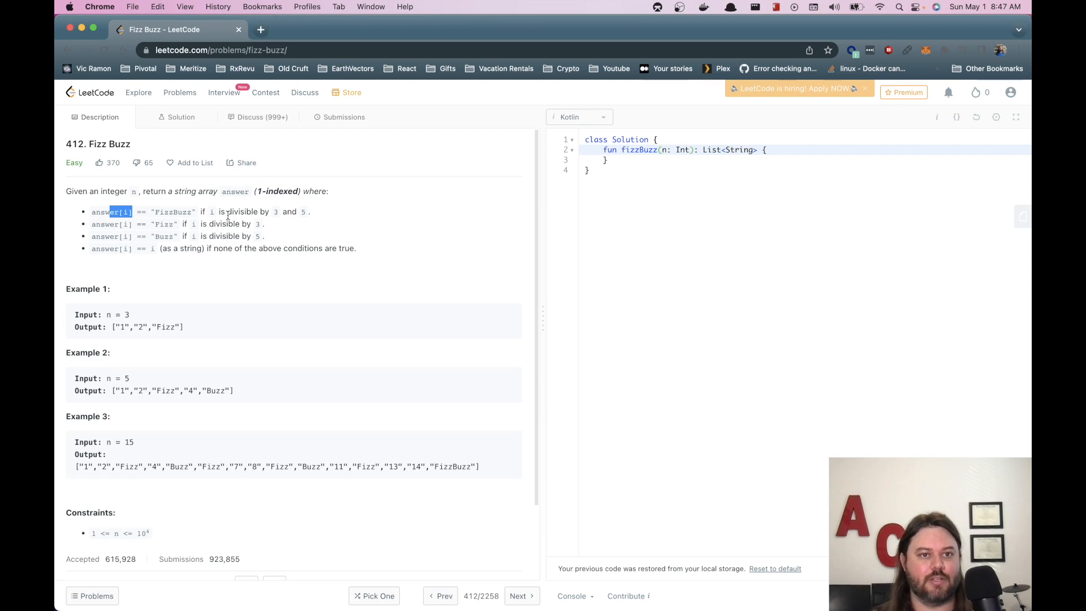
{"action": "double_click", "coordinate": [172, 211]}
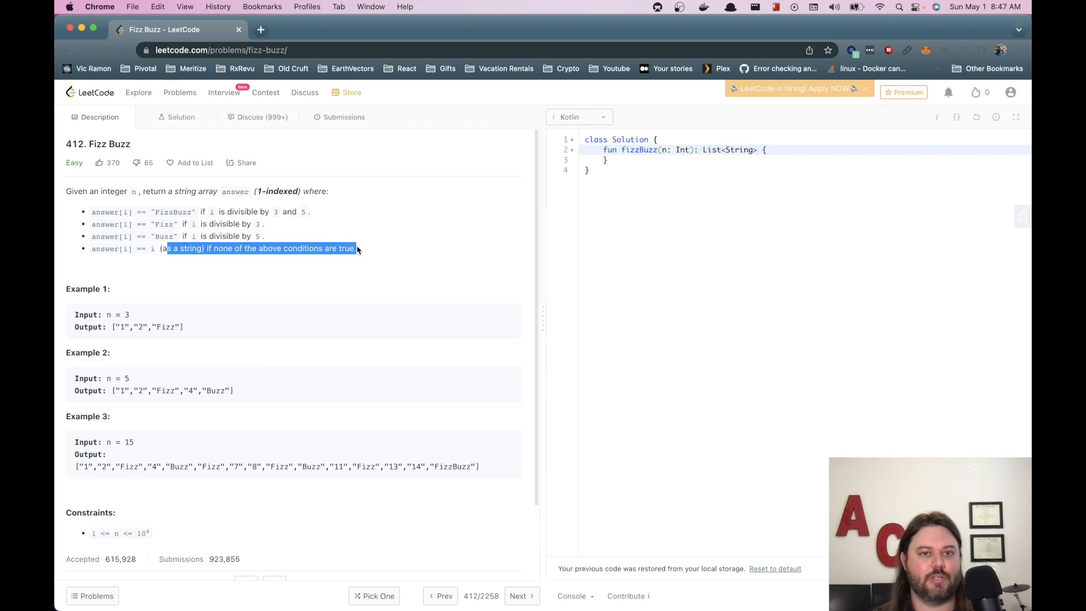
{"action": "left_click", "coordinate": [118, 345]}
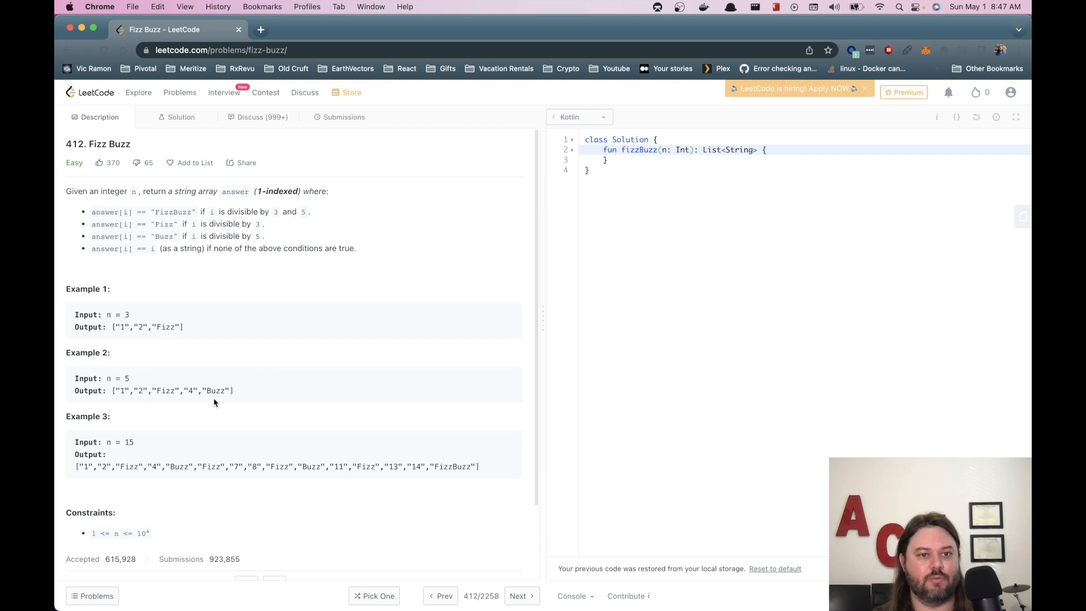
{"action": "left_click_drag", "start_coordinate": [221, 236], "coordinate": [263, 237]}
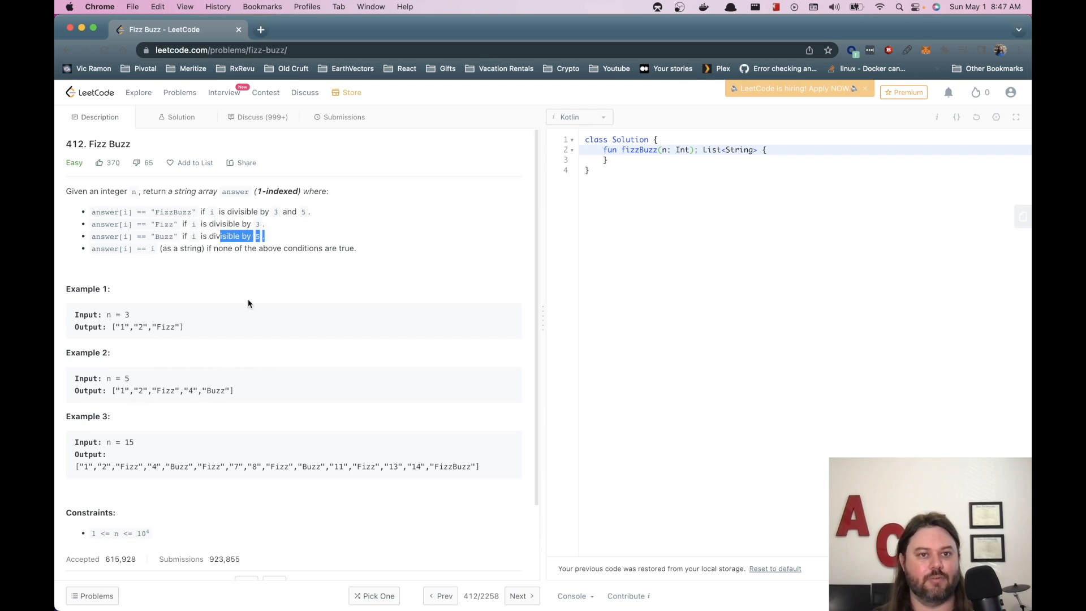
{"action": "left_click", "coordinate": [279, 334]}
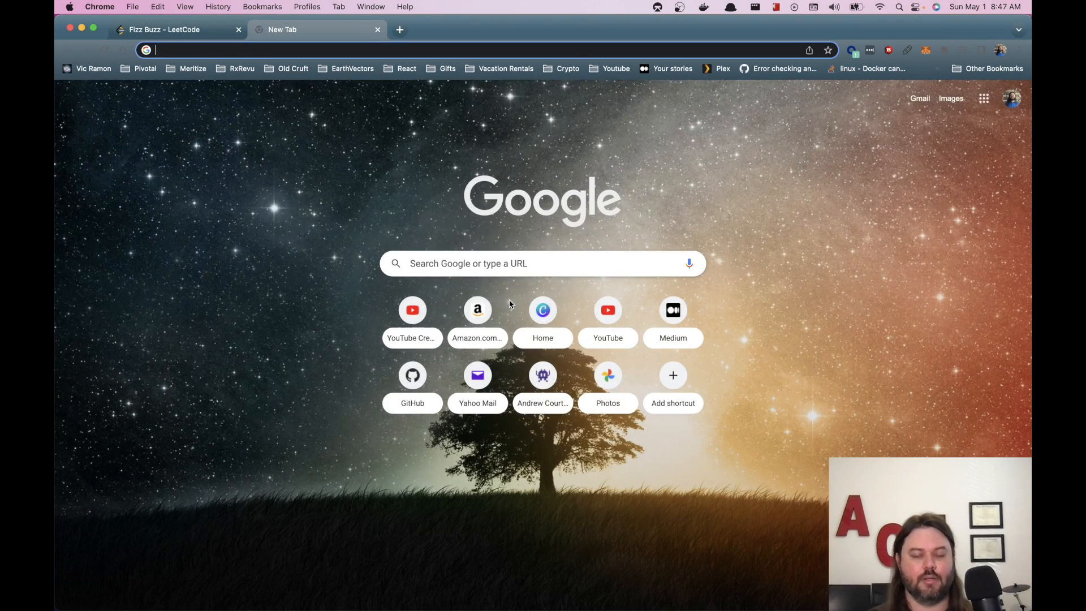
Search 'kotlin modulus', skim the kotlinlang.org mod page, then return to the LeetCode tab.
{"action": "type", "text": "kotlin mod"}
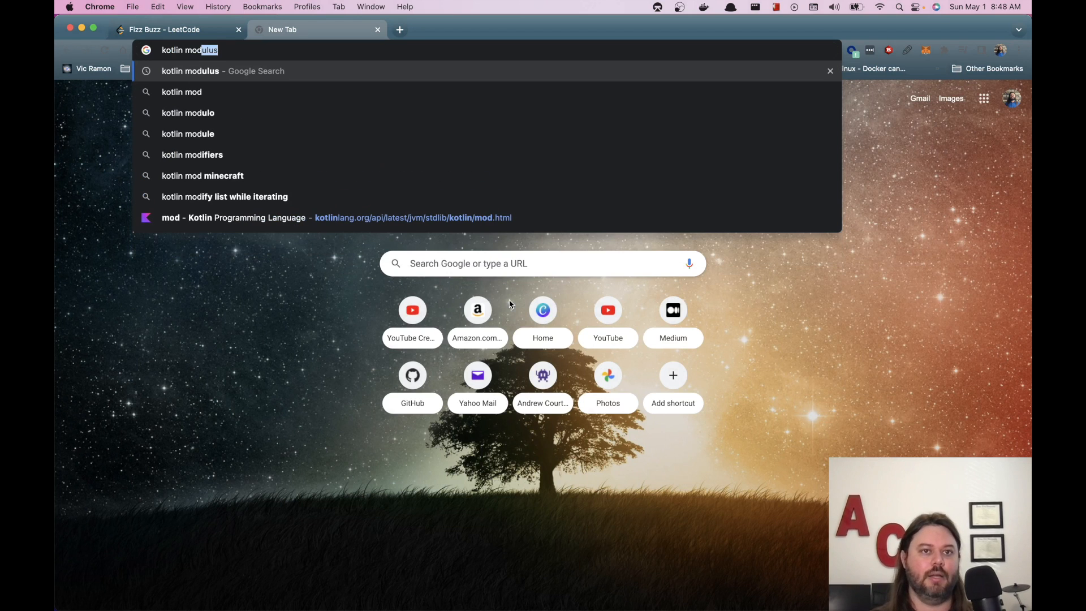
{"action": "left_click", "coordinate": [181, 92]}
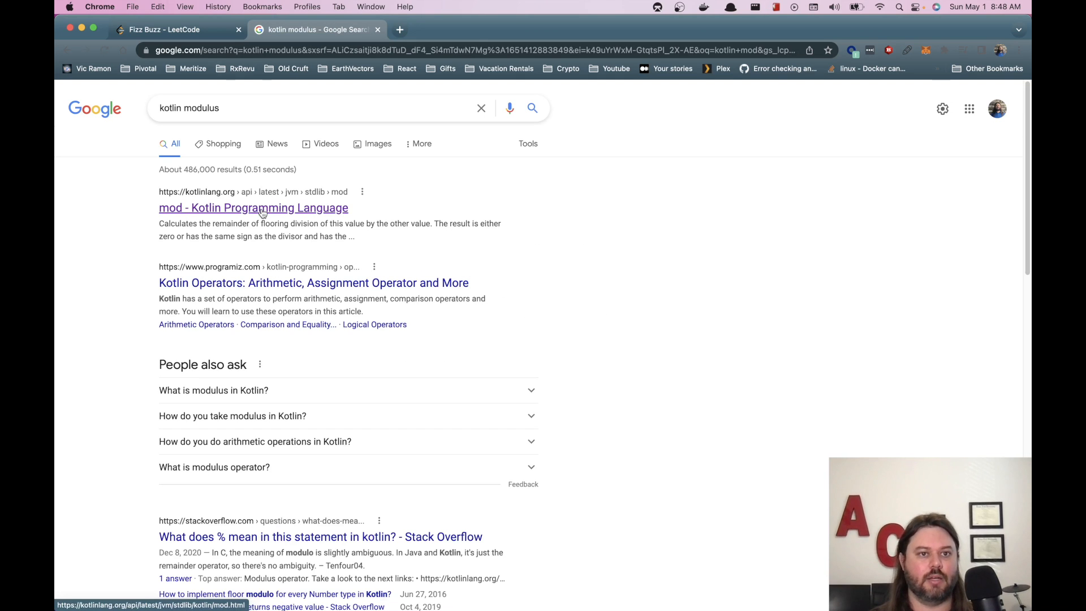
{"action": "left_click", "coordinate": [254, 207]}
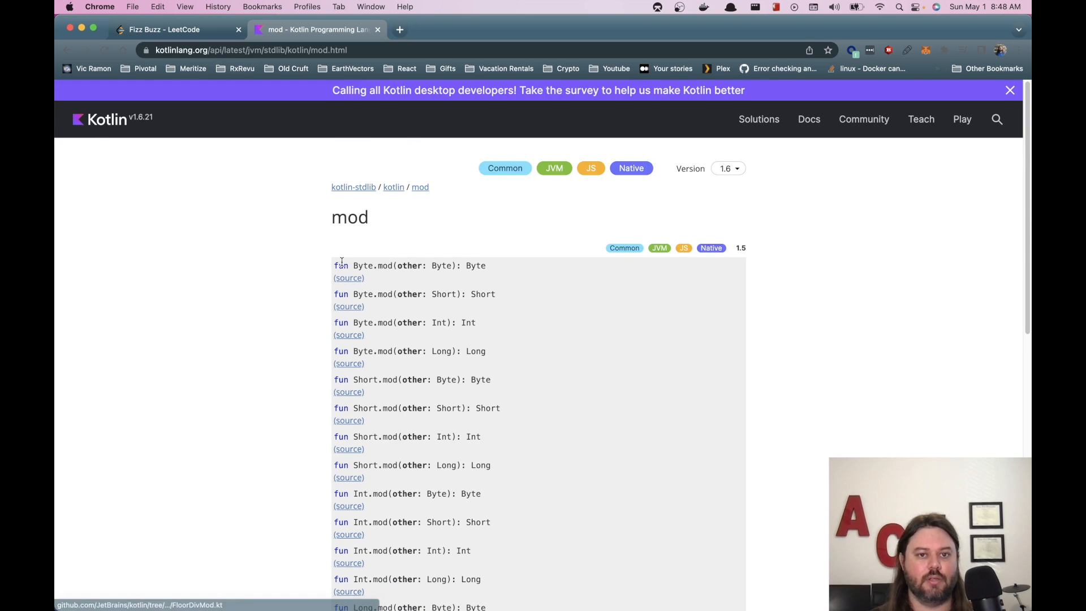
{"action": "scroll", "scroll_direction": "down", "scroll_amount": 3}
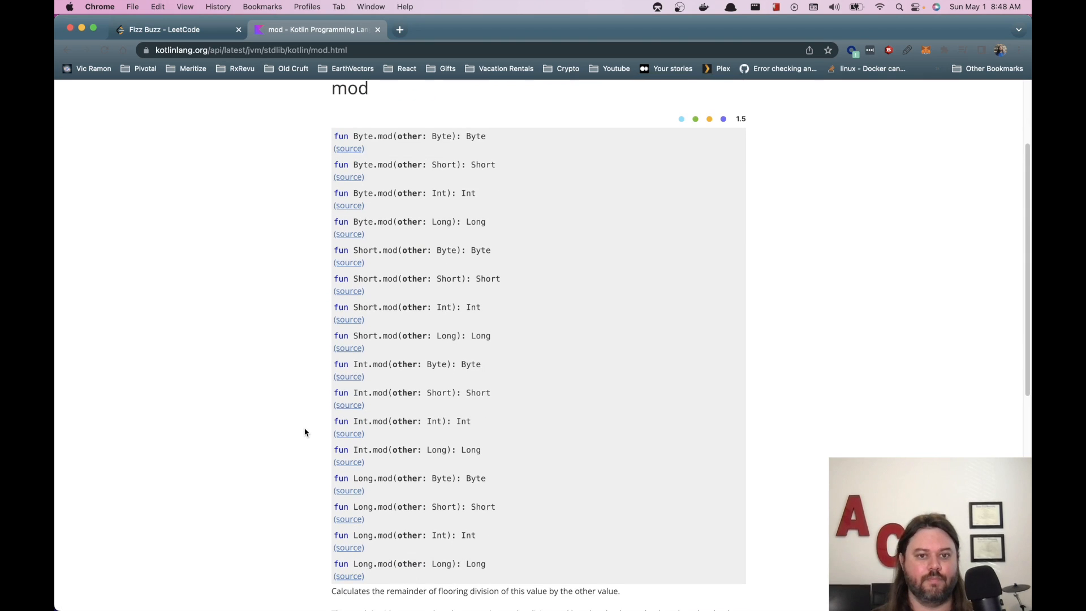
{"action": "mouse_move", "coordinate": [266, 391]}
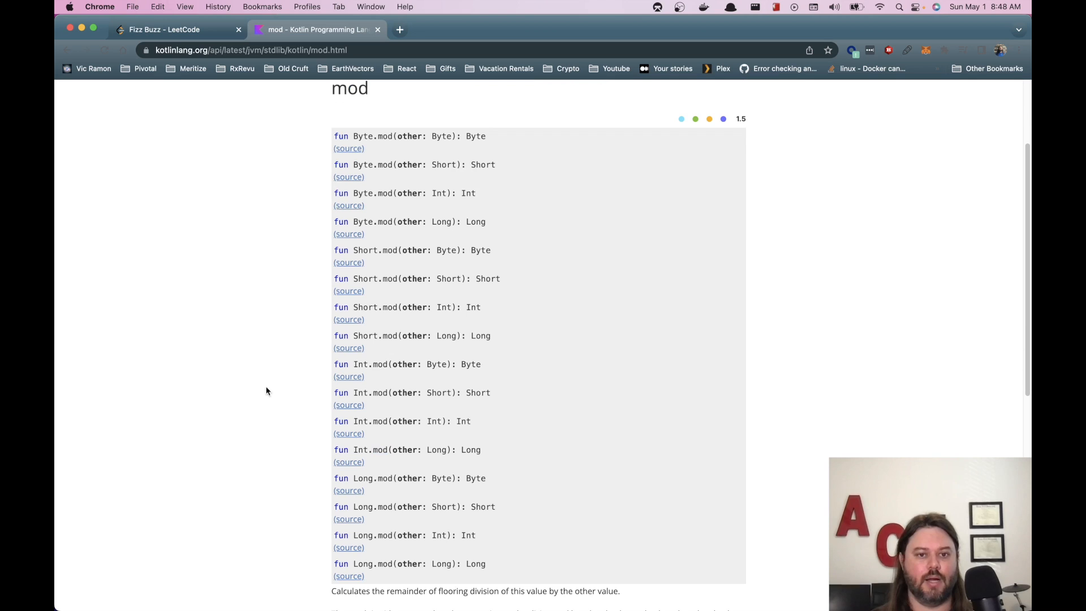
{"action": "left_click", "coordinate": [177, 28]}
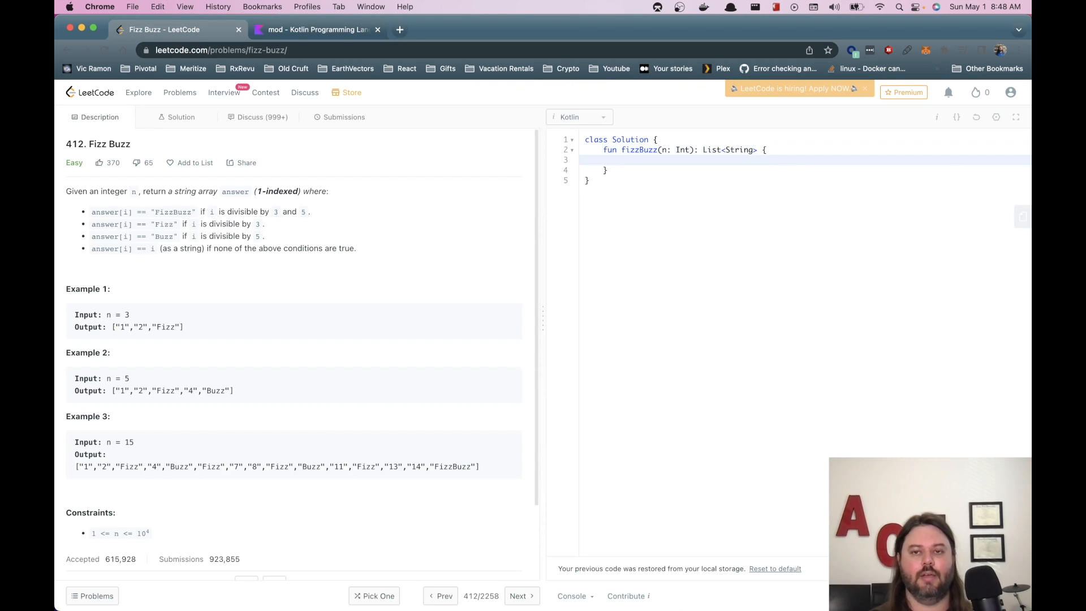
Declare var answer = emptyList<String>() inside fizzBuzz.
{"action": "type", "text": "var"}
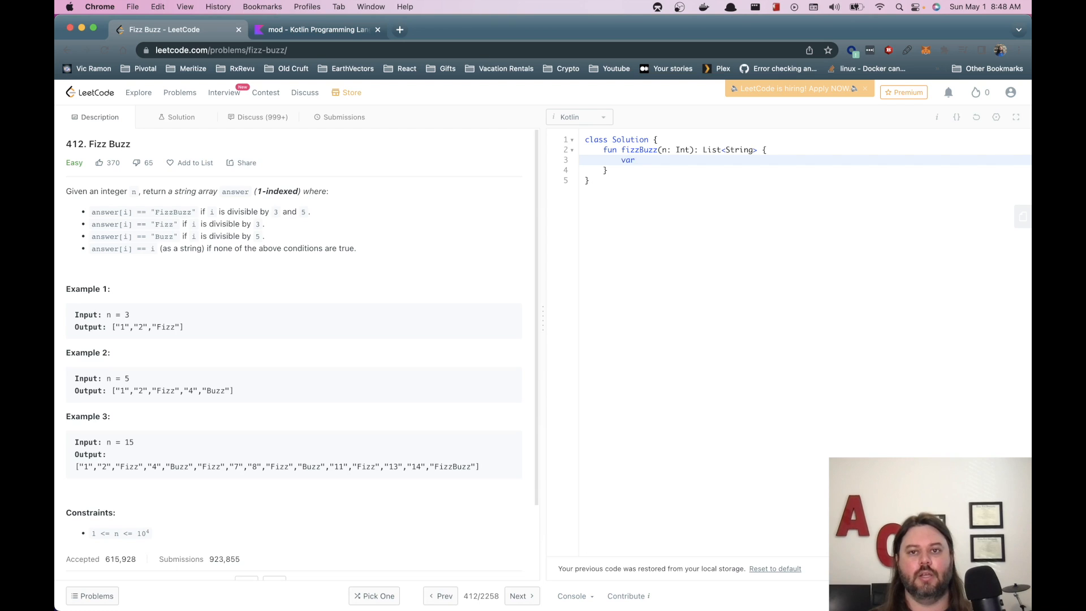
{"action": "type", "text": "answer ="}
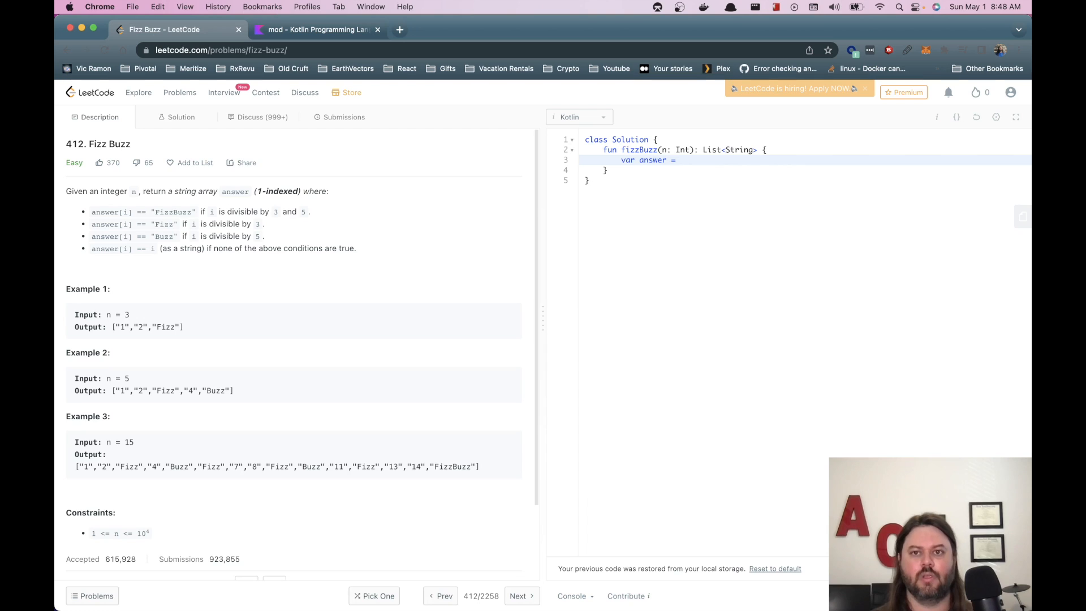
{"action": "type", "text": "emptyLis"}
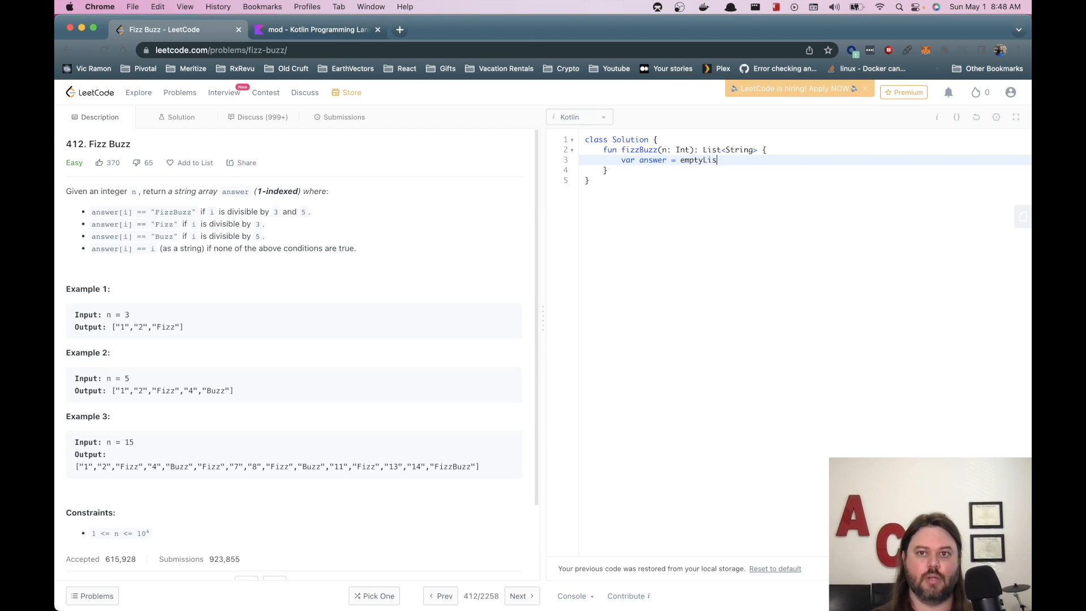
{"action": "type", "text": "t()"}
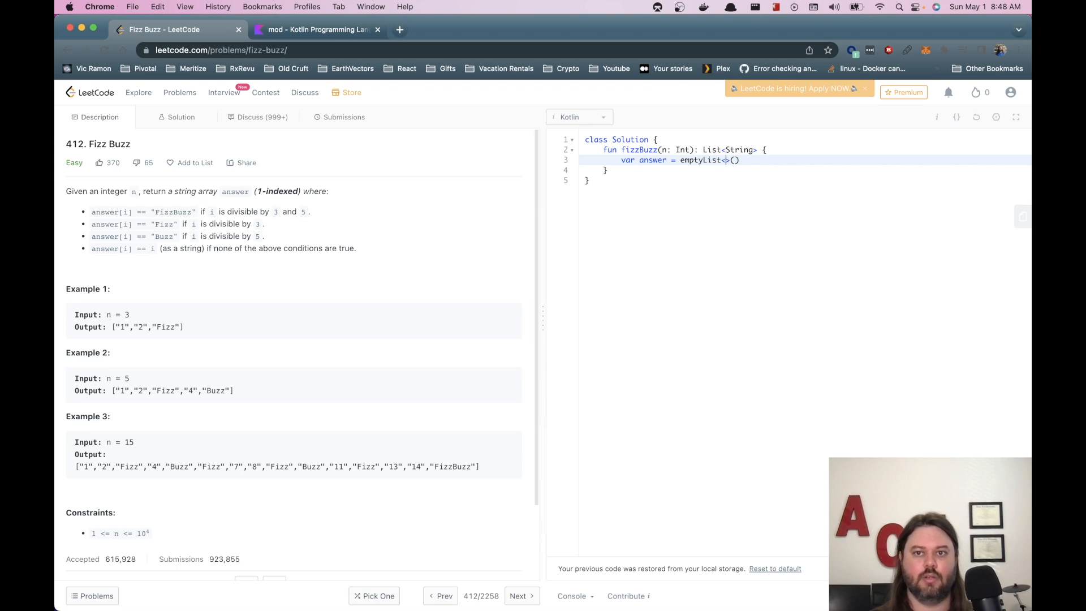
{"action": "type", "text": "String>"}
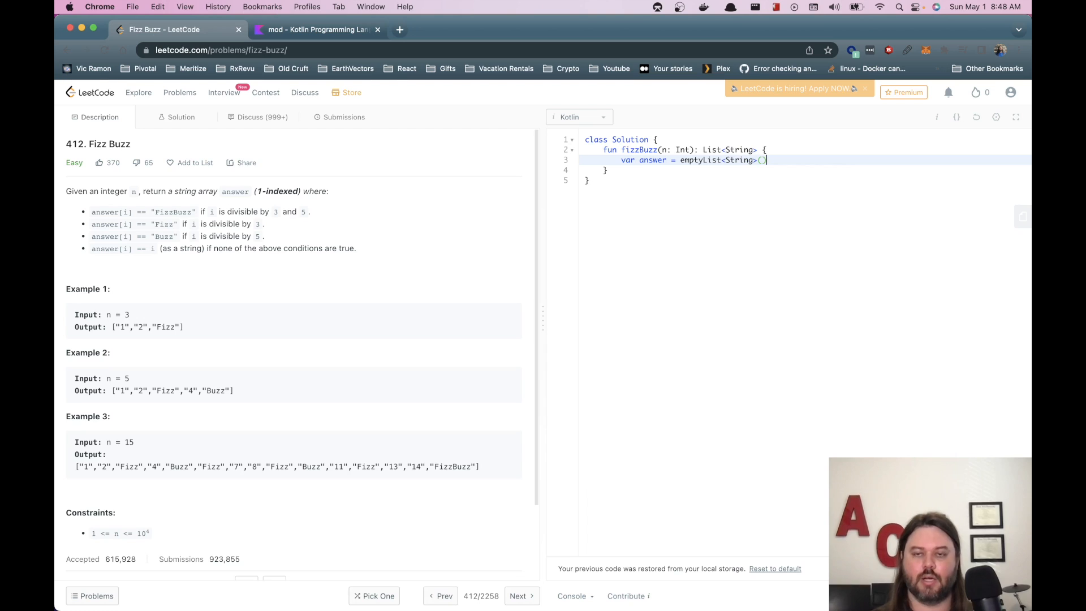
{"action": "key", "text": "enter"}
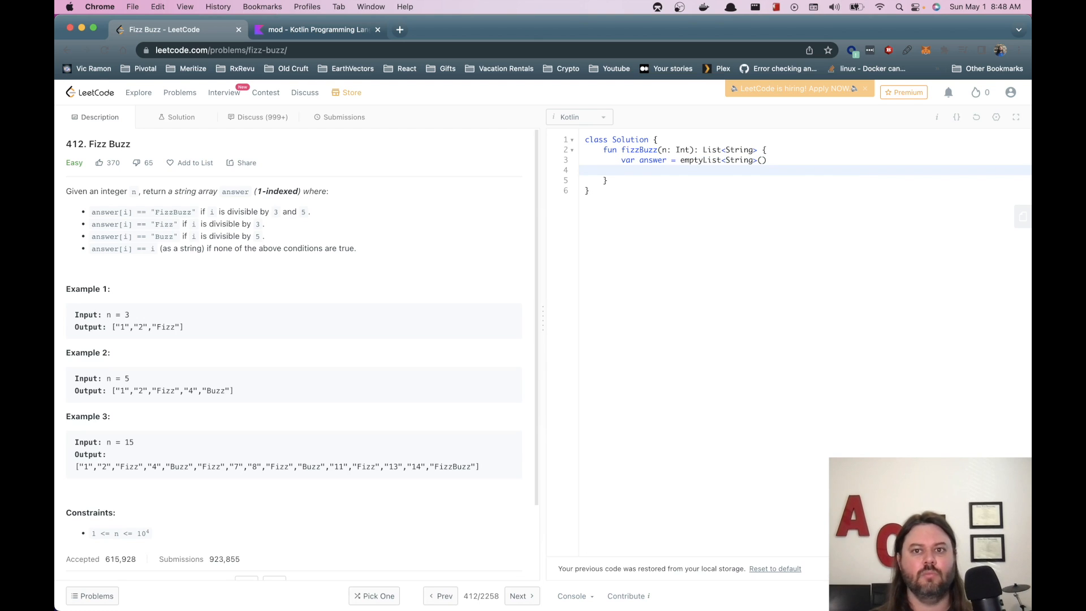
Start a repeat(n) { } loop block below the declaration.
{"action": "type", "text": "repe"}
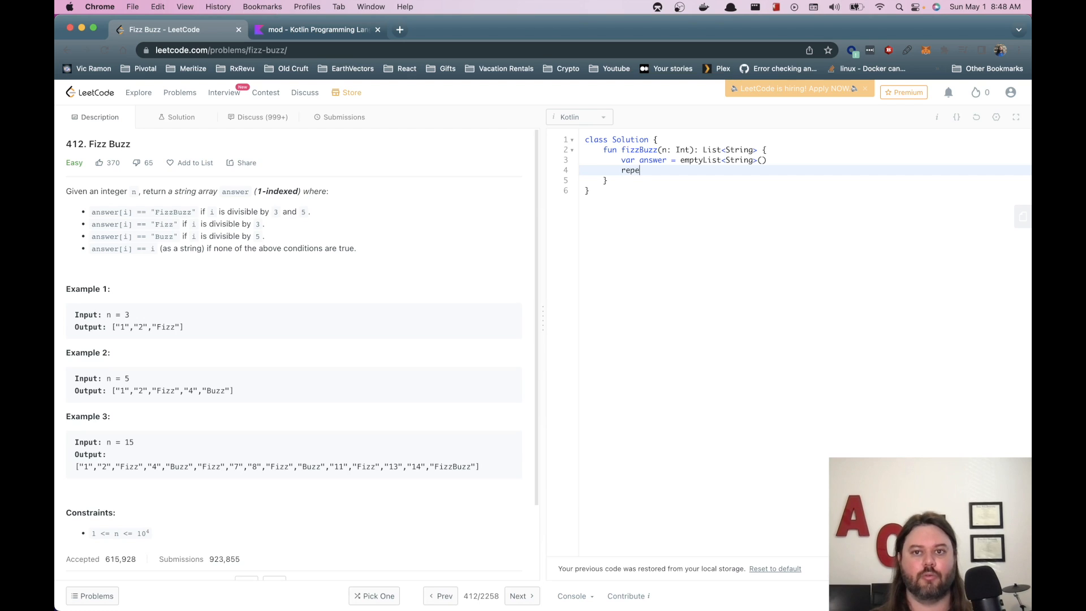
{"action": "type", "text": "at()"}
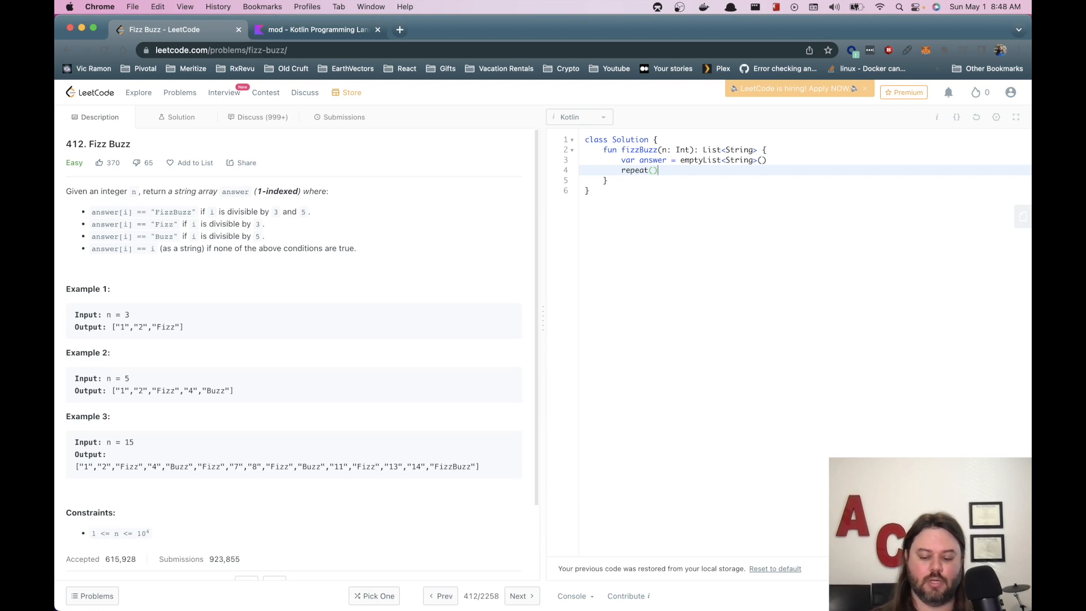
{"action": "type", "text": "n"}
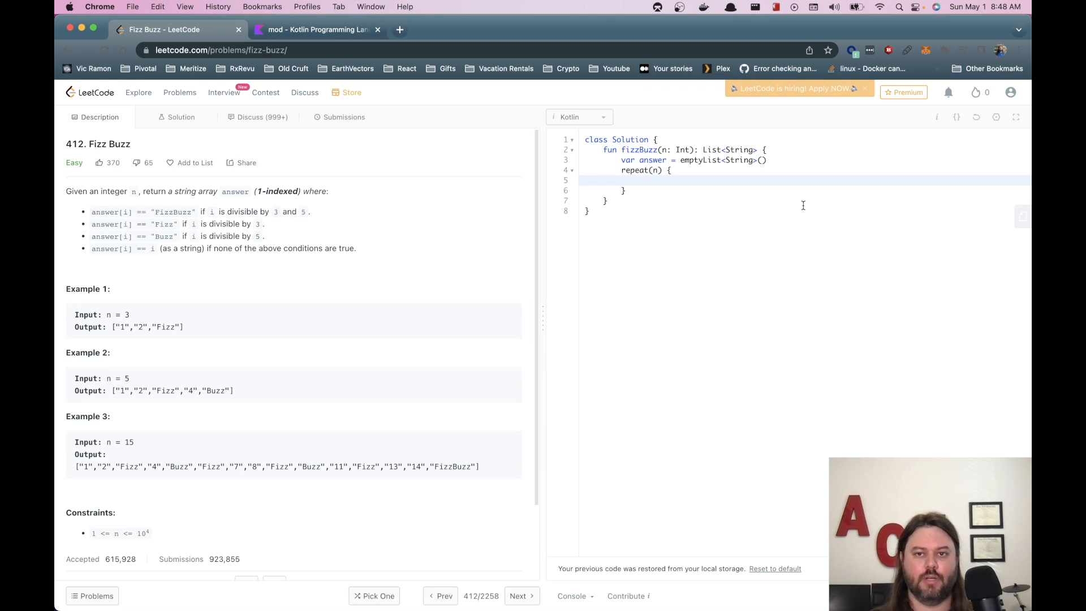
Write an if/else in the loop testing n.mod(3) == 0 && n.mod(5) == 0.
{"action": "type", "text": "if"}
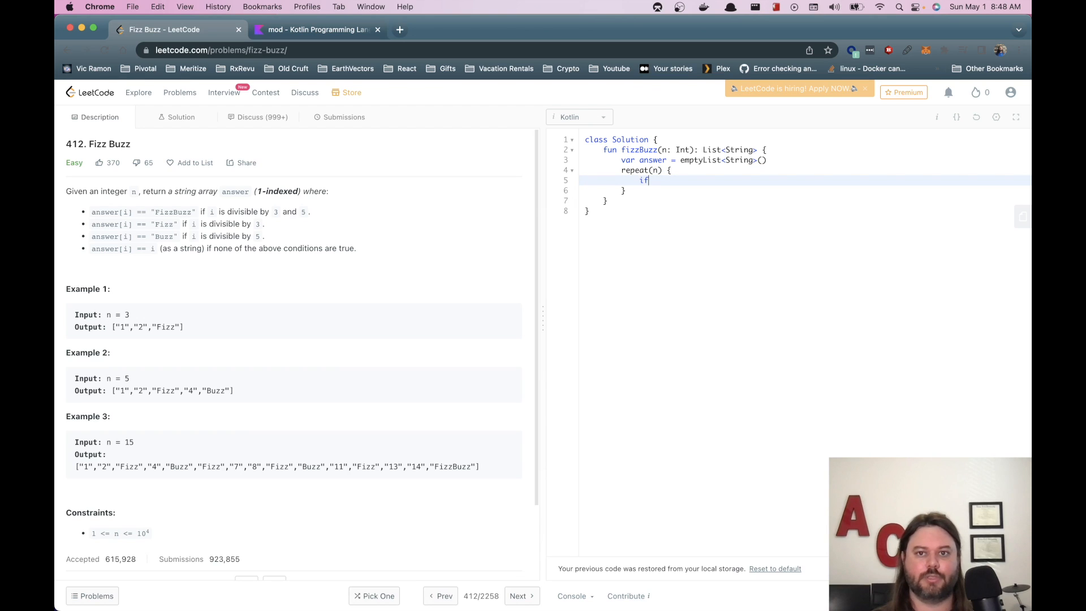
{"action": "type", "text": "() {"}
{"action": "type", "text": "} e"}
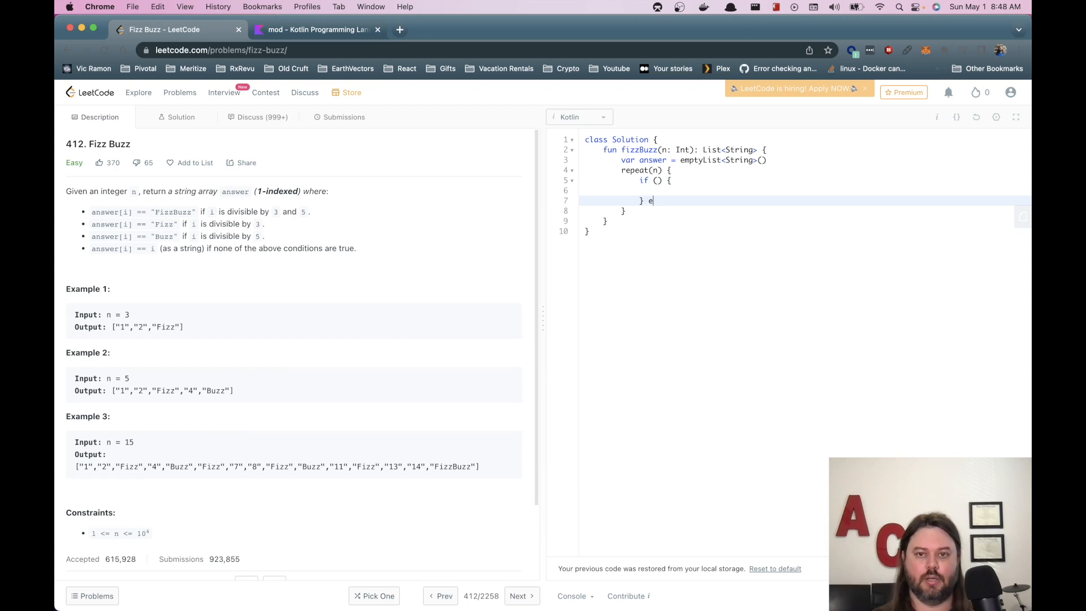
{"action": "type", "text": "lse {"}
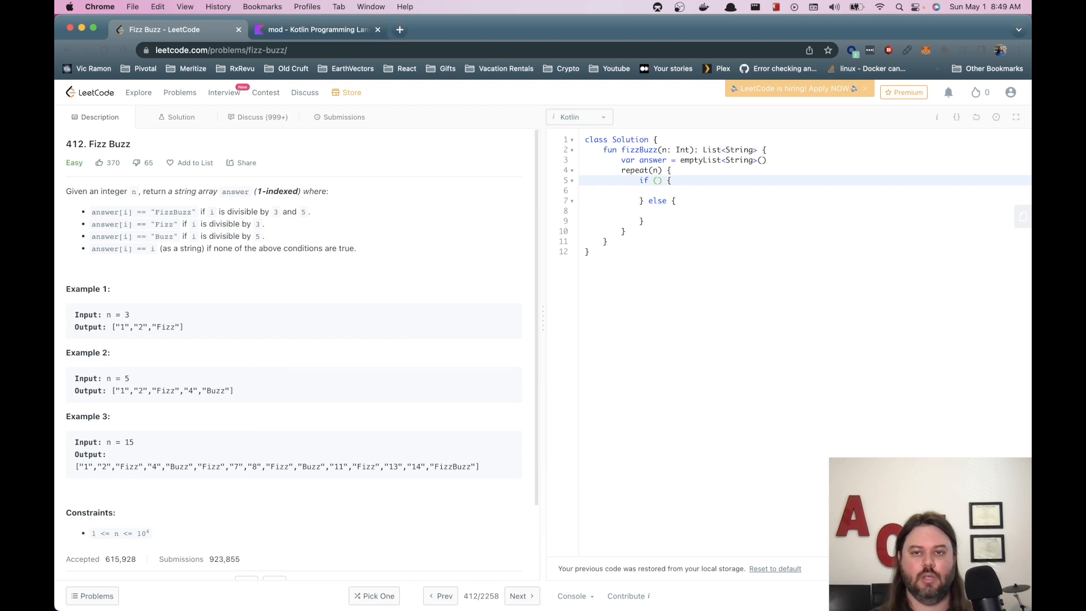
{"action": "type", "text": "n.mod"}
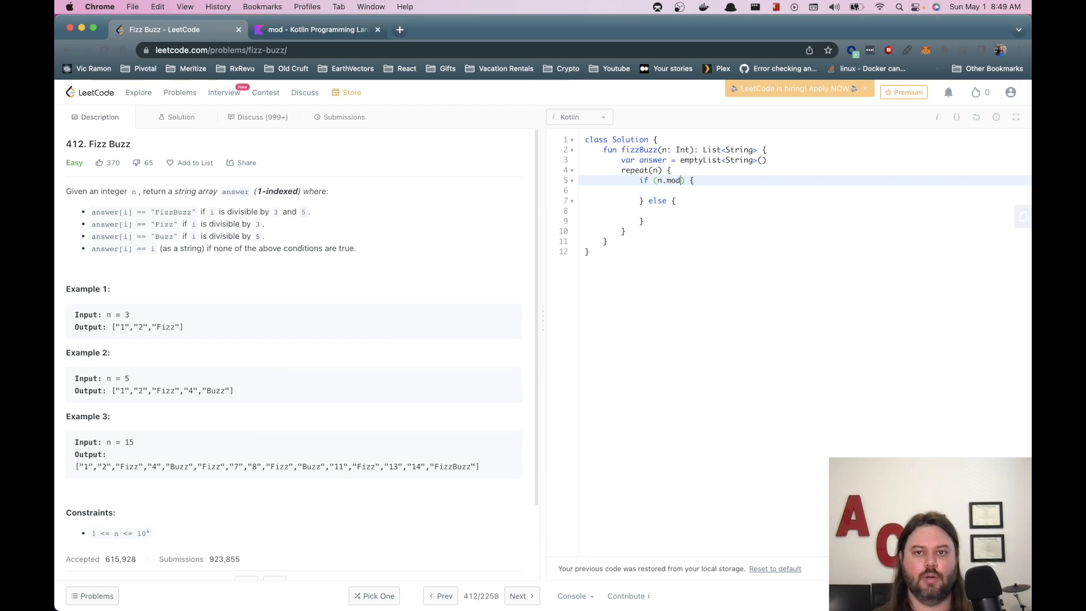
{"action": "type", "text": "(3) =="}
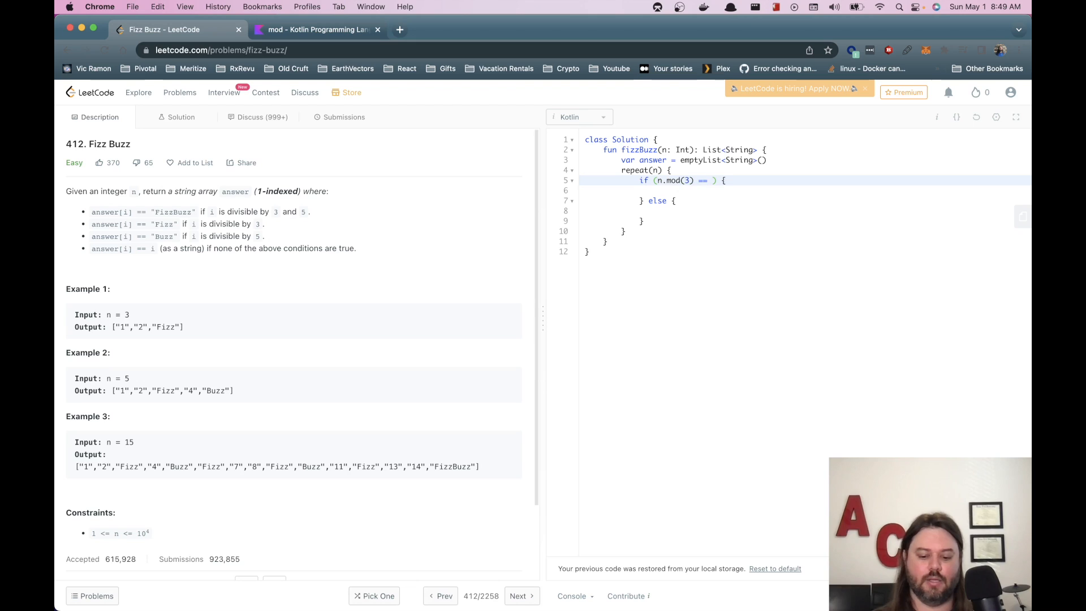
{"action": "type", "text": "0 &&"}
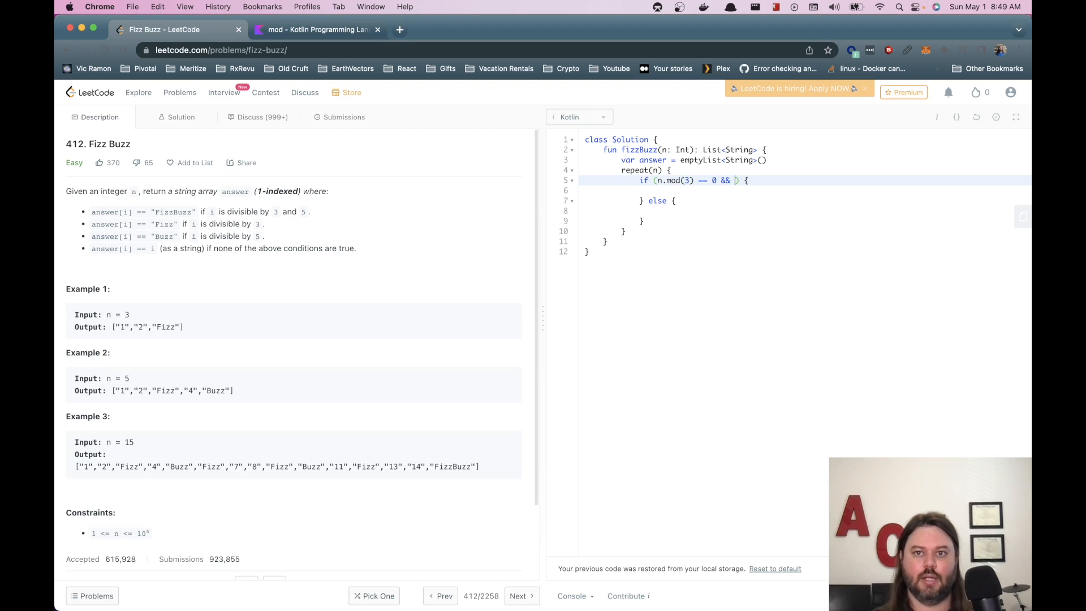
{"action": "type", "text": "n.mod()"}
{"action": "left_click", "coordinate": [650, 170]}
{"action": "type", "text": " index ->"}
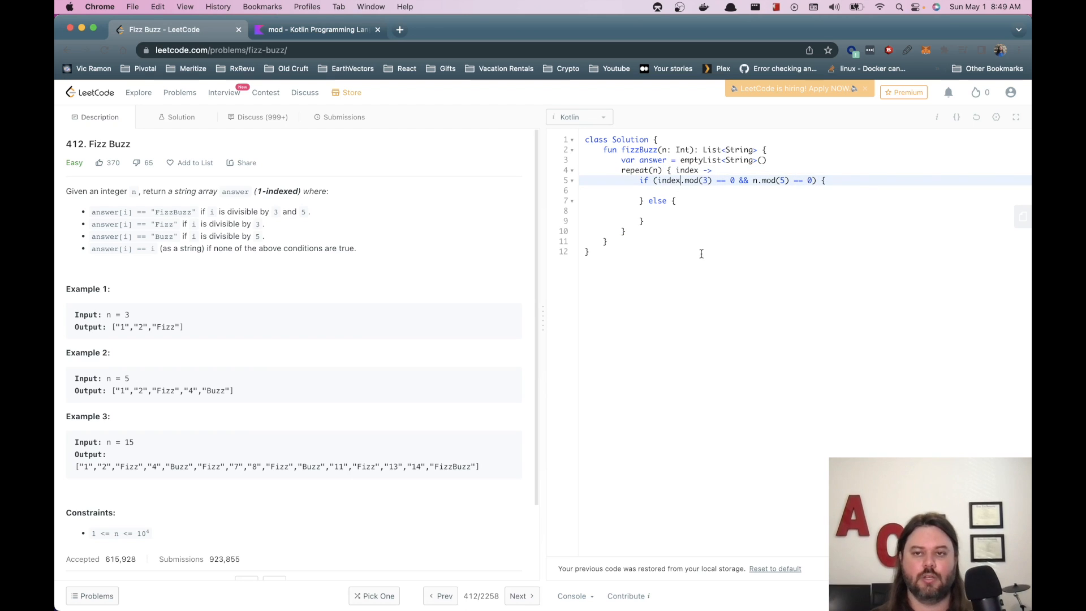
Use index in the second check, append "FizzBuzz" in the if branch, and start the else append.
{"action": "key", "text": "Backspace"}
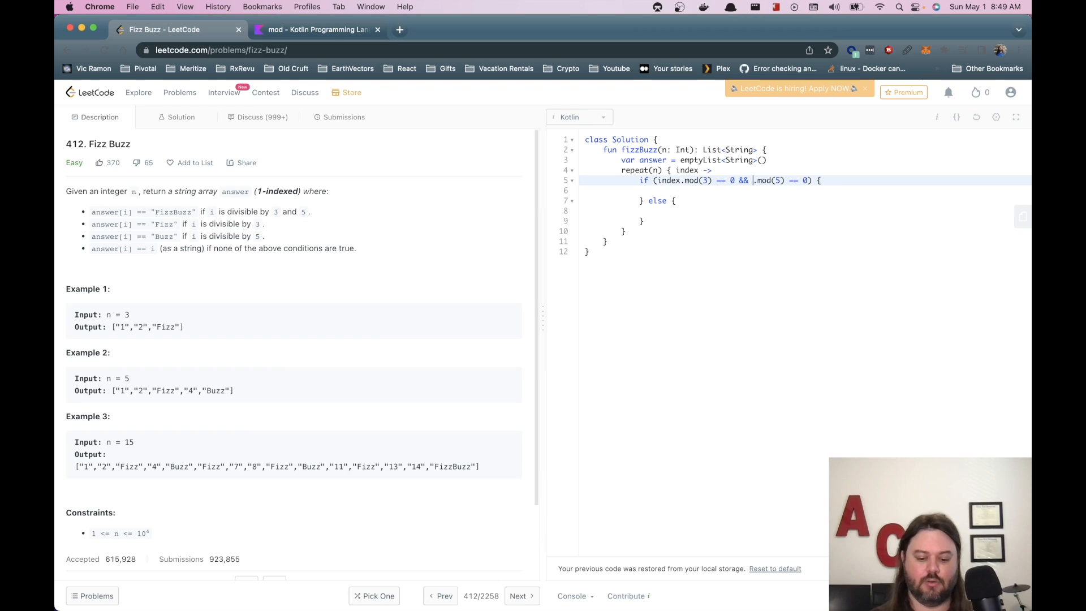
{"action": "type", "text": "index"}
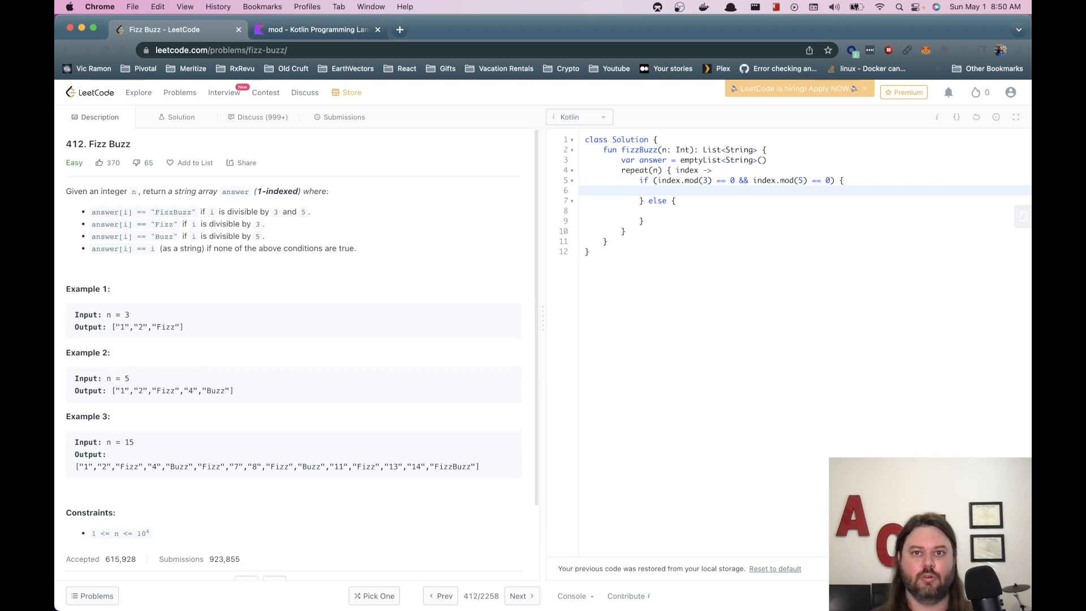
{"action": "type", "text": "answer +"}
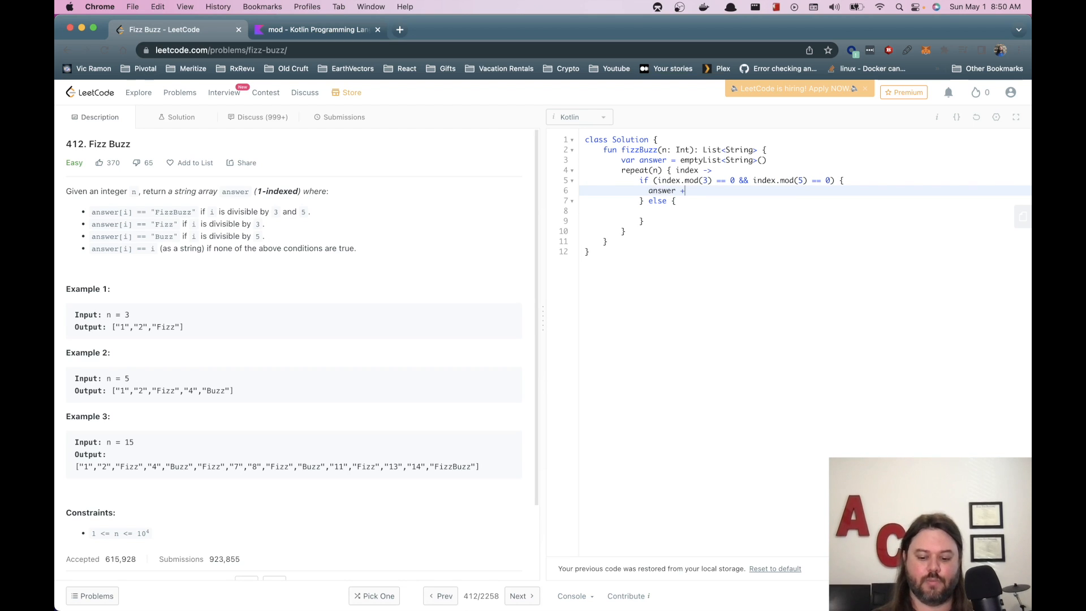
{"action": "type", "text": "="}
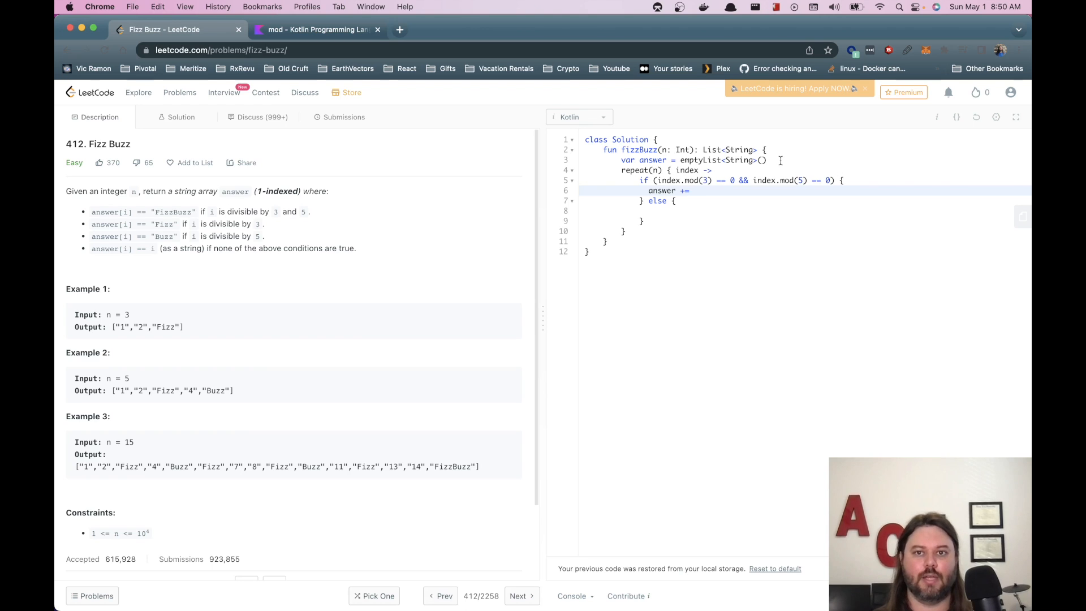
{"action": "type", "text": "val answer ="}
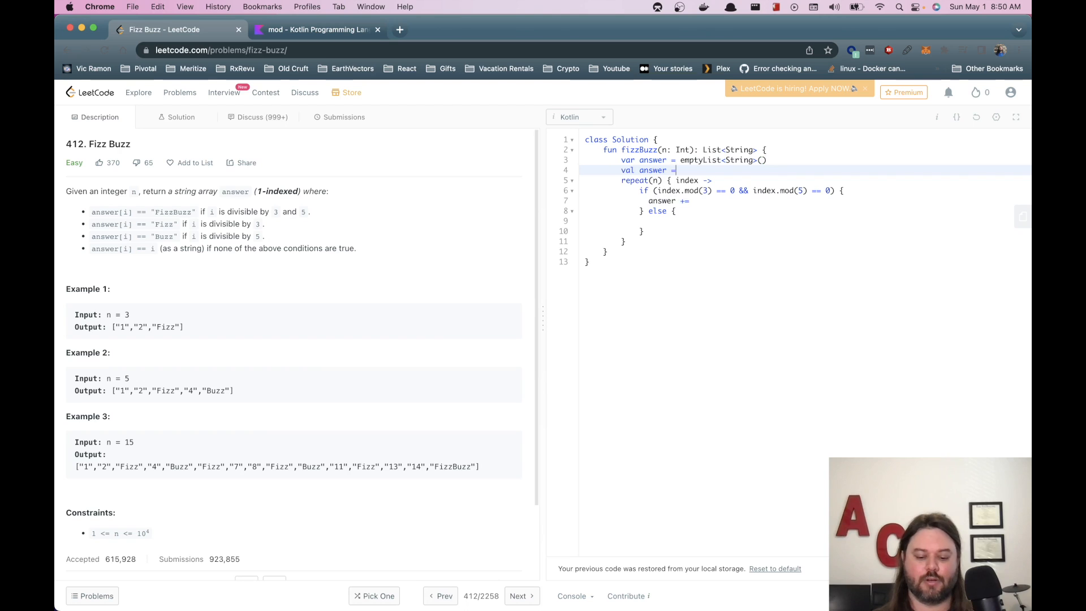
{"action": "type", "text": "mu"}
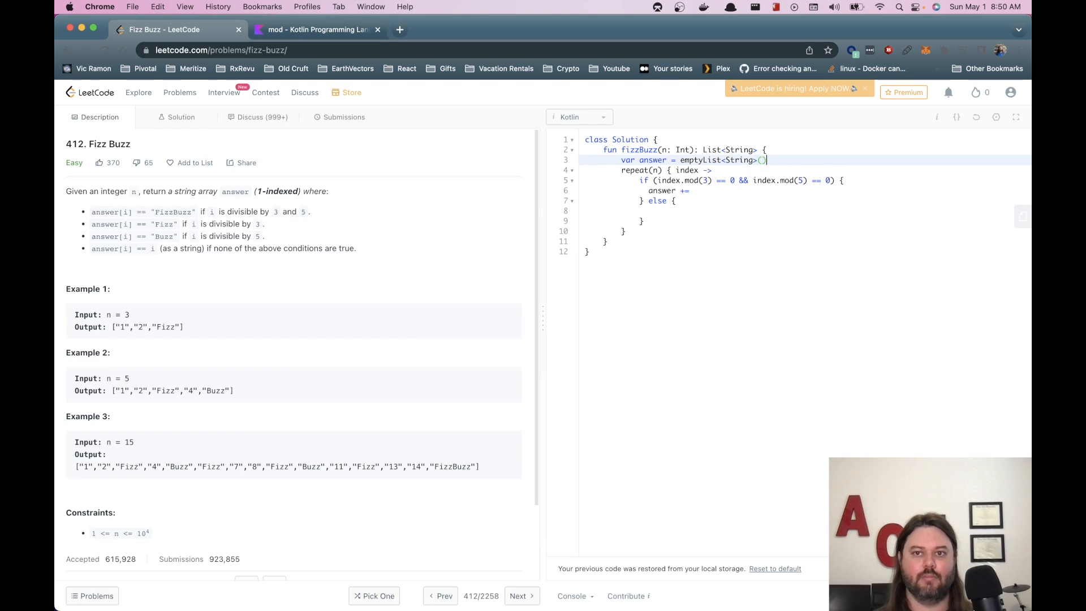
{"action": "type", "text": "()"}
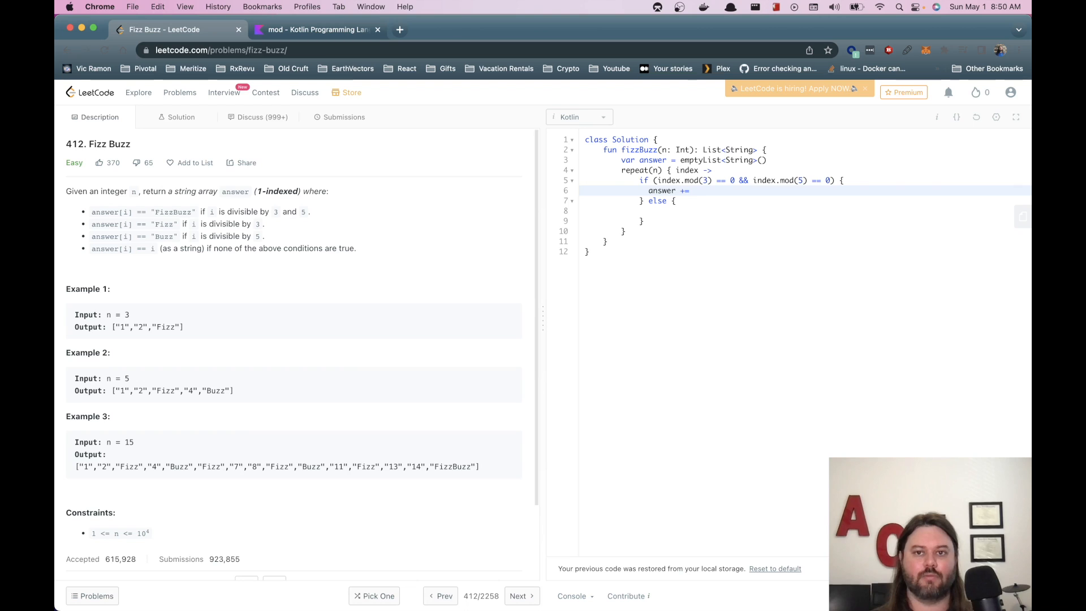
{"action": "type", "text": "ind"}
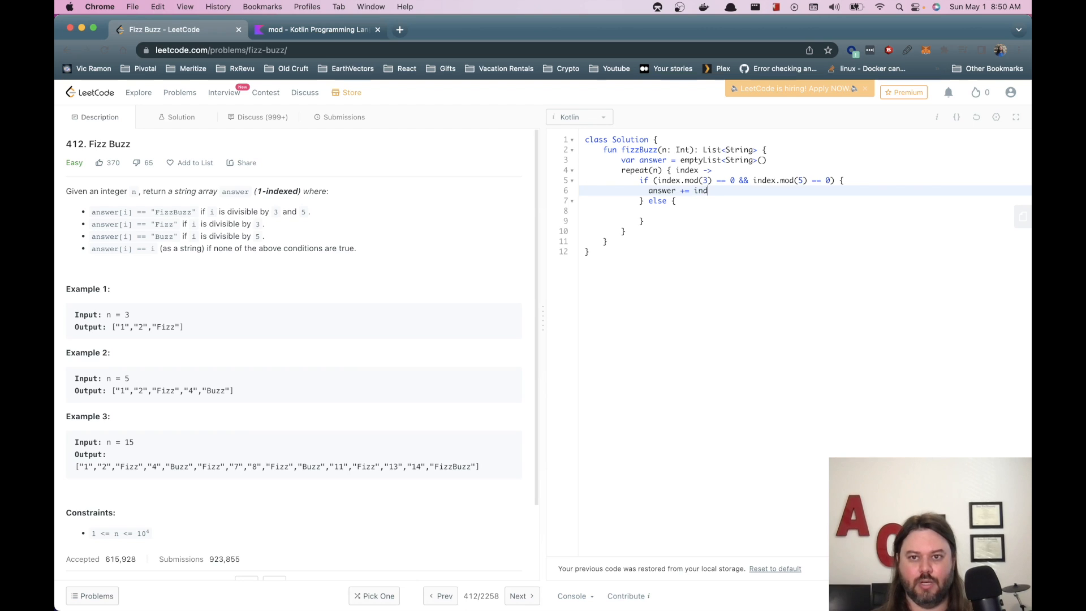
{"action": "key", "text": "backspace"}
{"action": "type", "text": "\""}
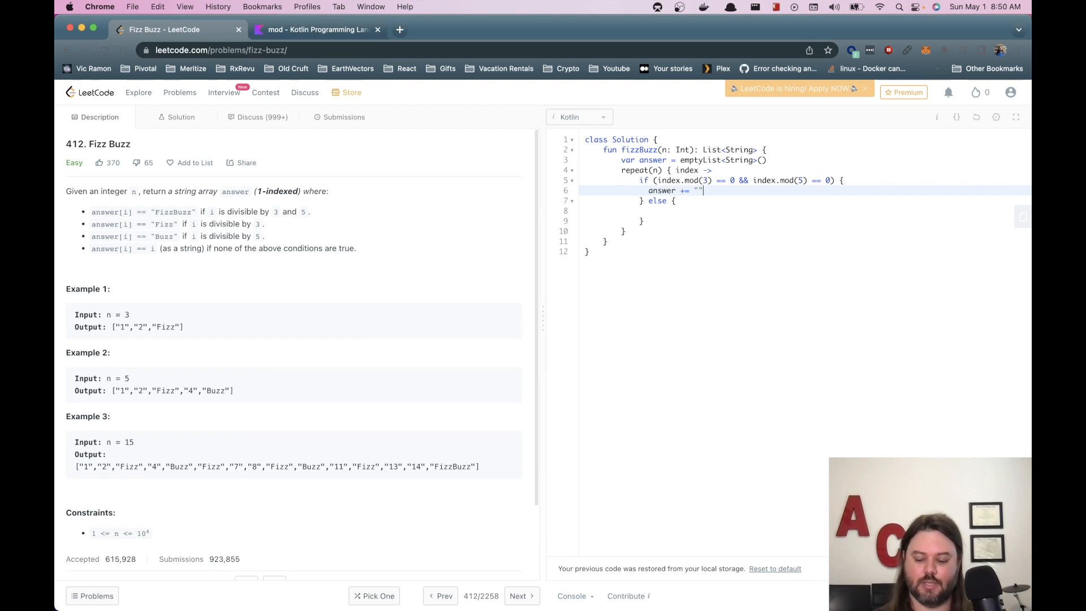
{"action": "type", "text": "FizzBu"}
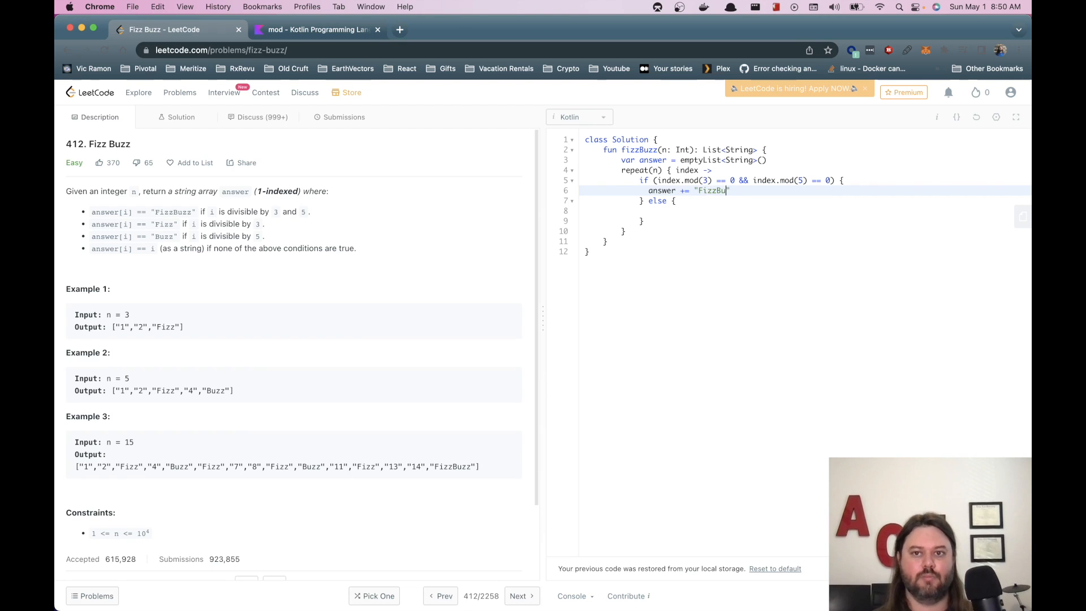
{"action": "type", "text": "zz"}
{"action": "left_click", "coordinate": [805, 210]}
{"action": "type", "text": "answer +="}
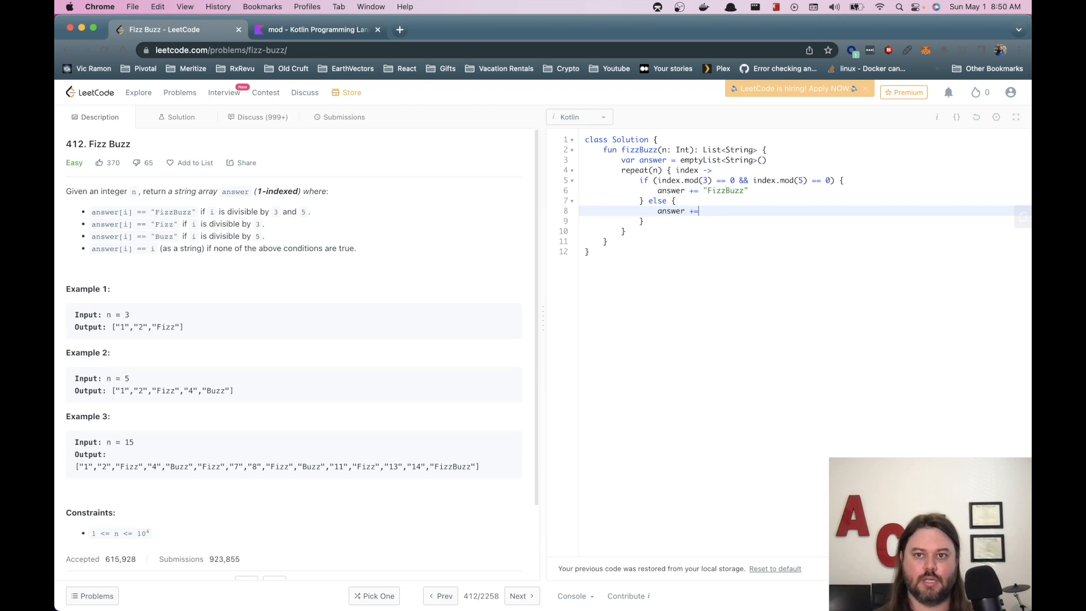
{"action": "type", "text": "index.toString("}
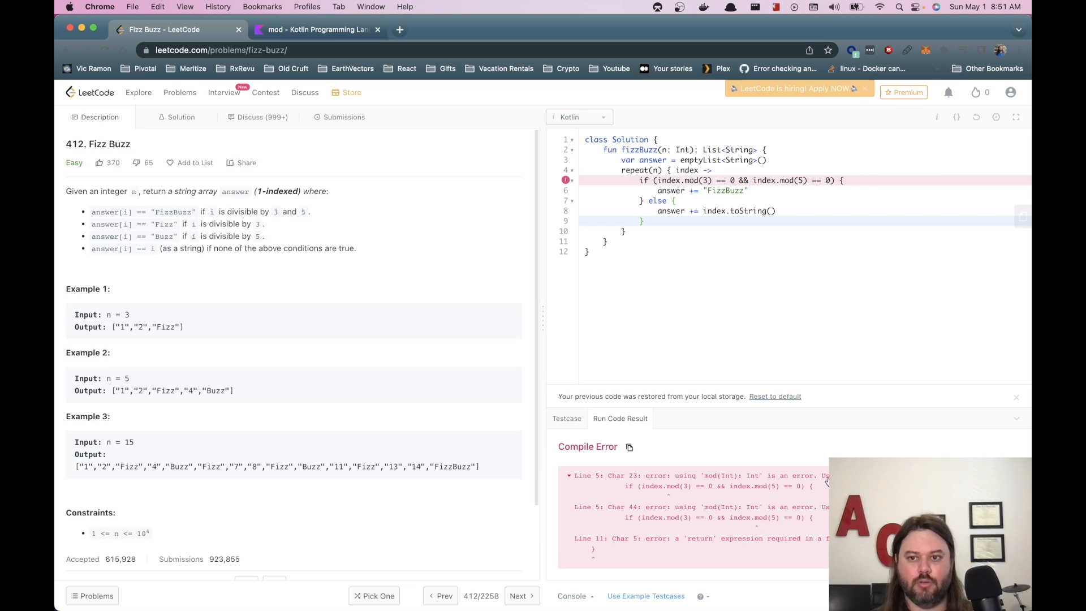
{"action": "mouse_move", "coordinate": [718, 367]}
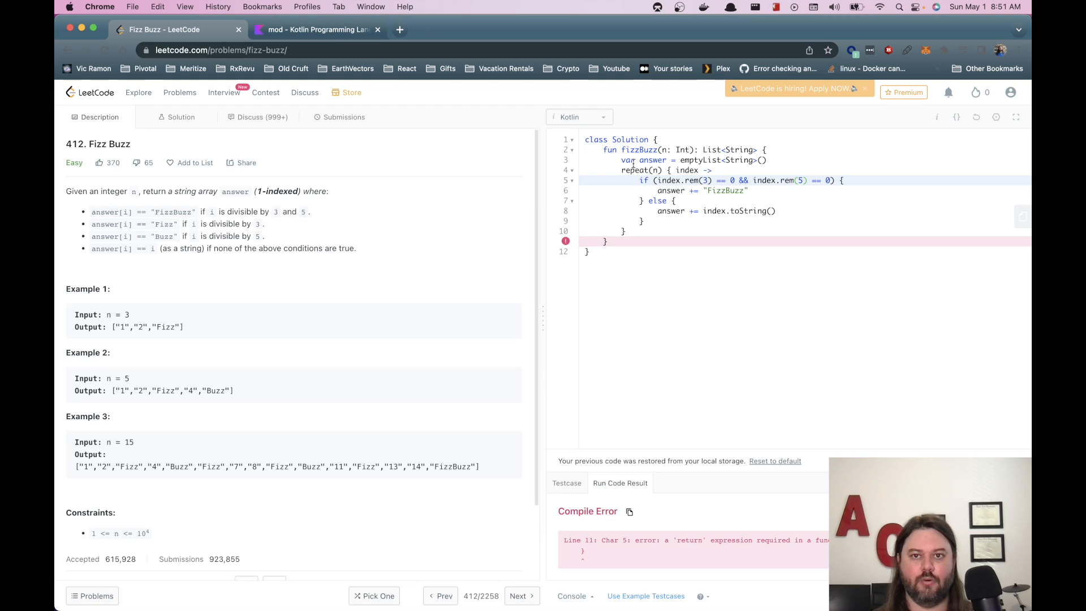
Add return answer after the loop's closing brace.
{"action": "left_click", "coordinate": [624, 231]}
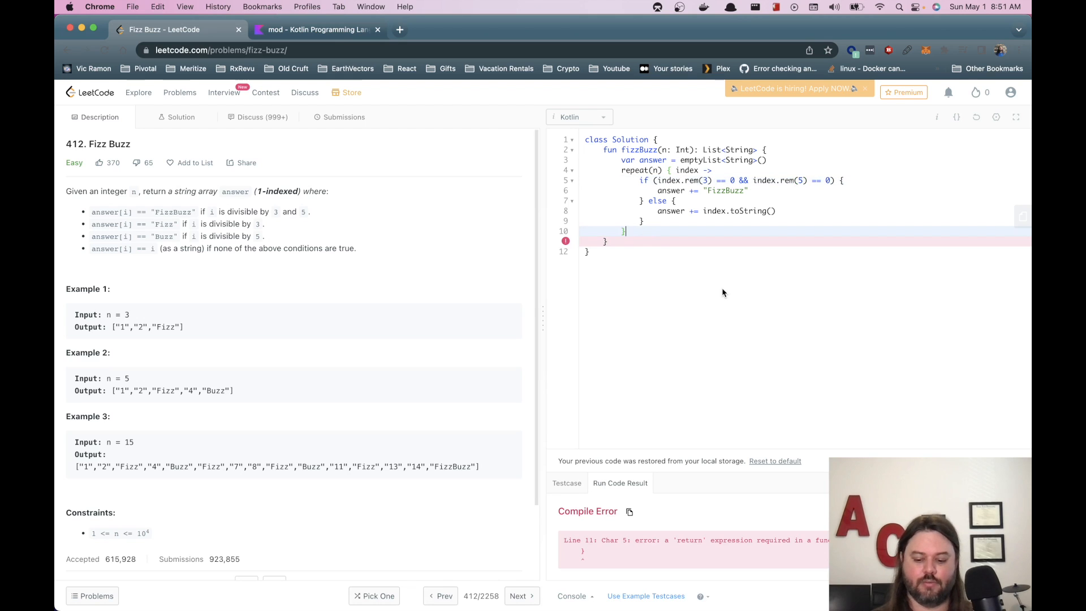
{"action": "type", "text": "return"}
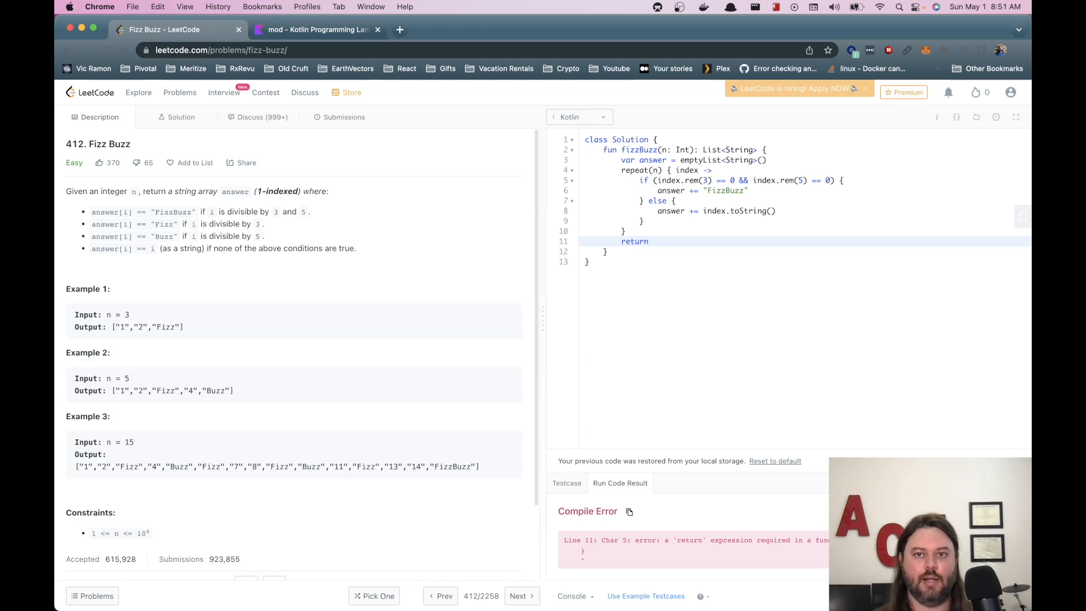
{"action": "type", "text": "answer"}
{"action": "type", "text": "printl"}
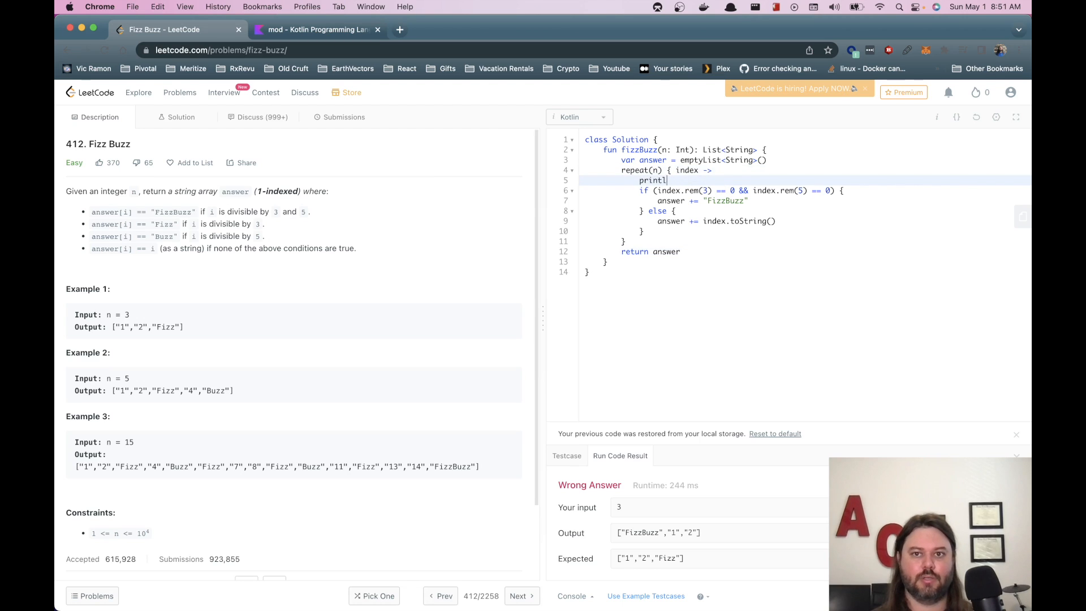
Add println(index), then select the repeat header and print line for replacement.
{"action": "type", "text": "()"}
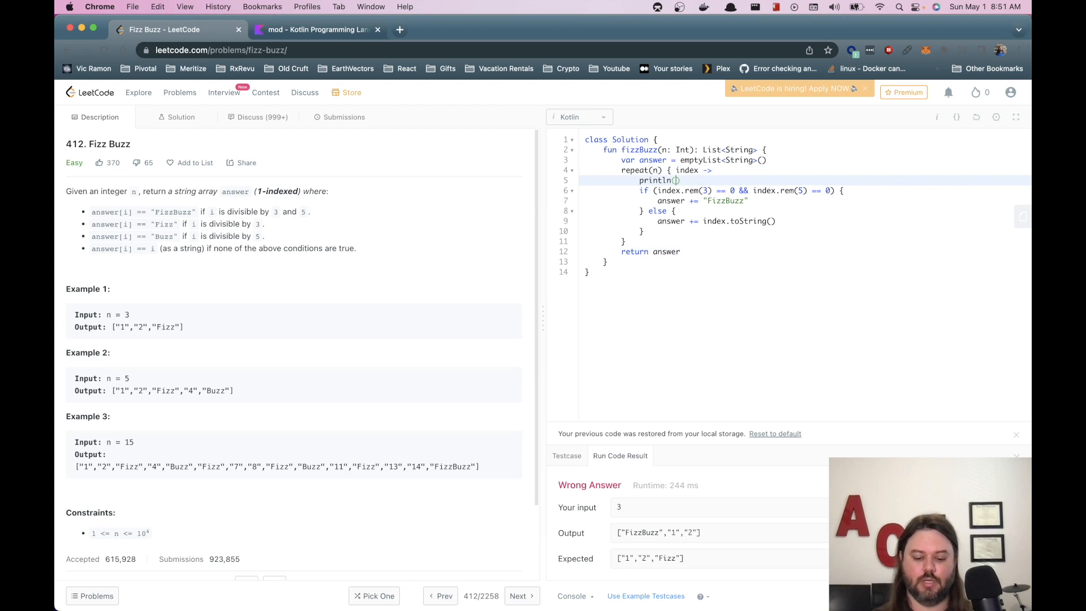
{"action": "type", "text": "index"}
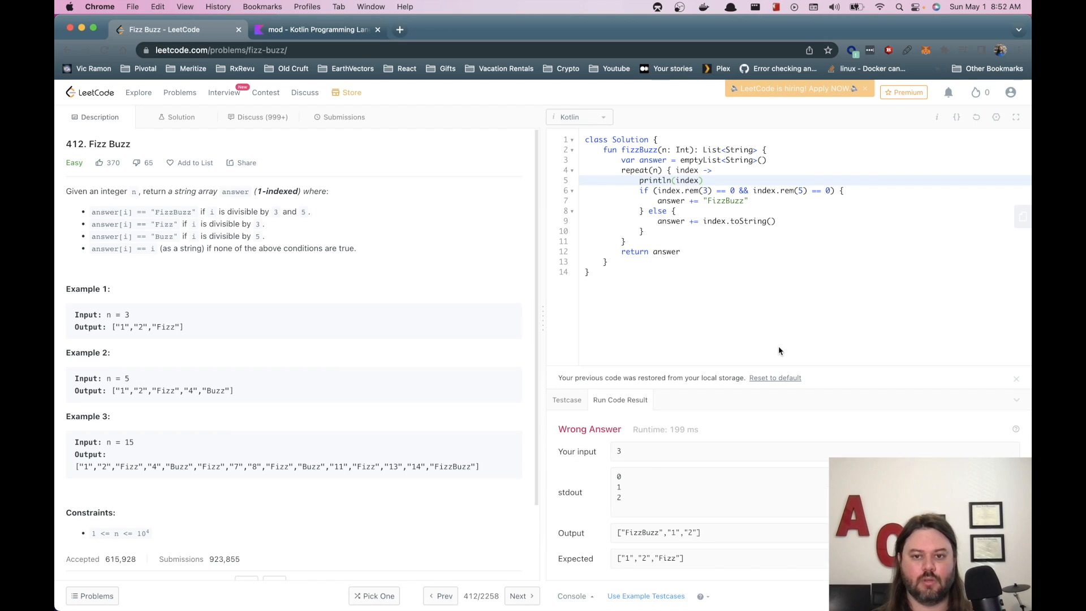
{"action": "left_click_drag", "start_coordinate": [618, 476], "coordinate": [618, 498]}
{"action": "type", "text": "for () {"}
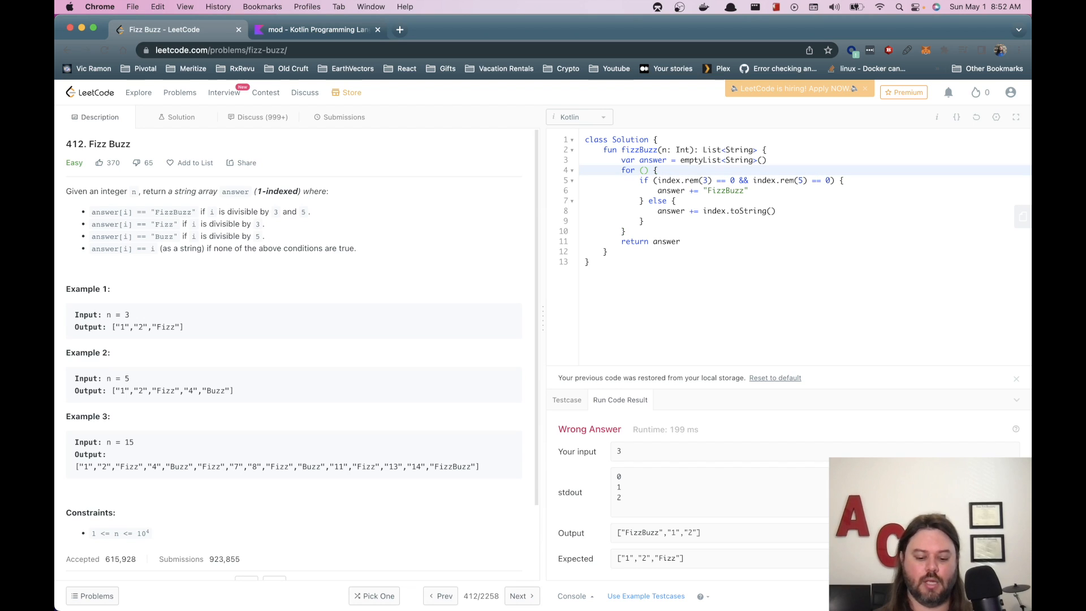
Rewrite the loop header as for (index in 1..n).
{"action": "type", "text": "index in 1"}
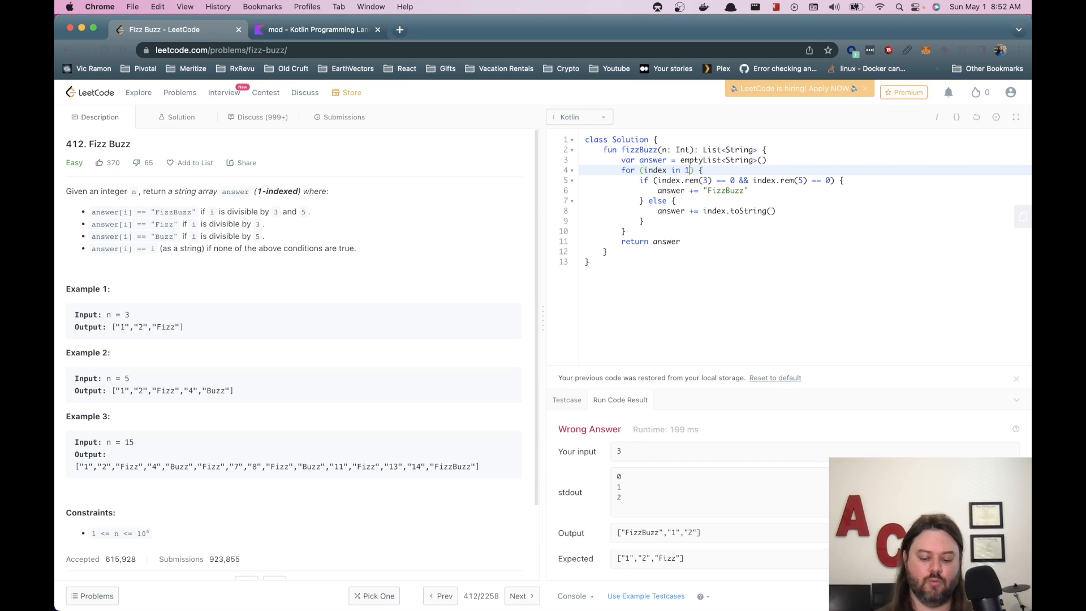
{"action": "type", "text": "..n"}
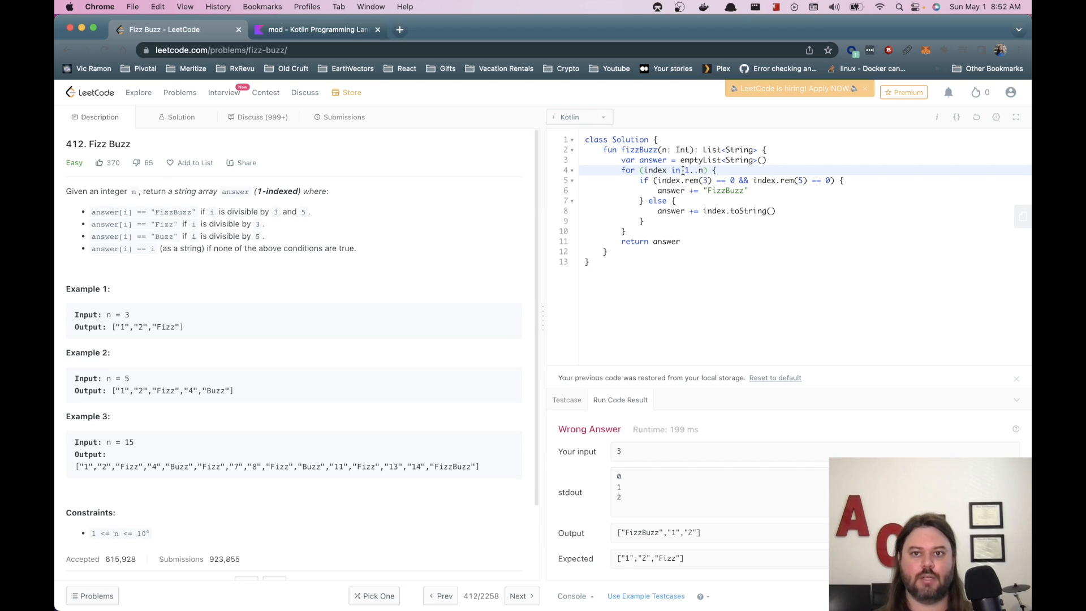
{"action": "double_click", "coordinate": [268, 191]}
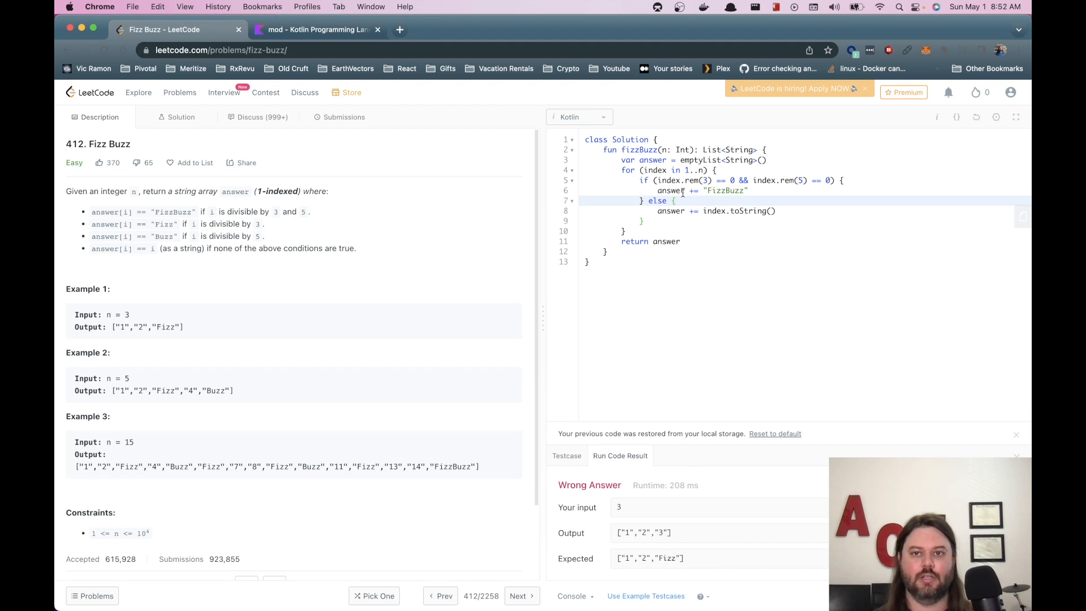
{"action": "mouse_move", "coordinate": [769, 346]}
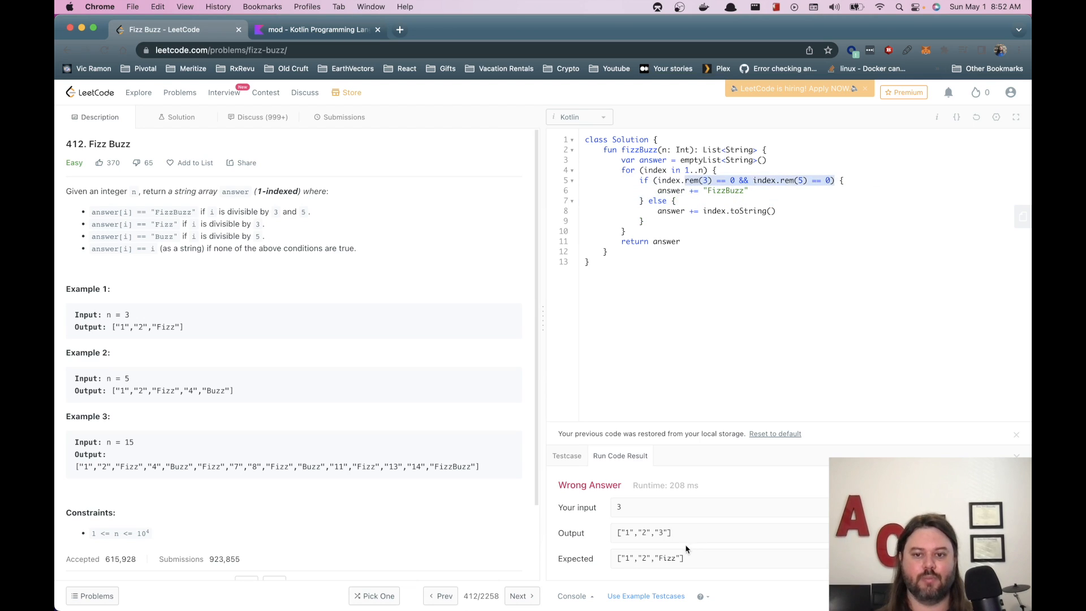
{"action": "left_click", "coordinate": [749, 190]}
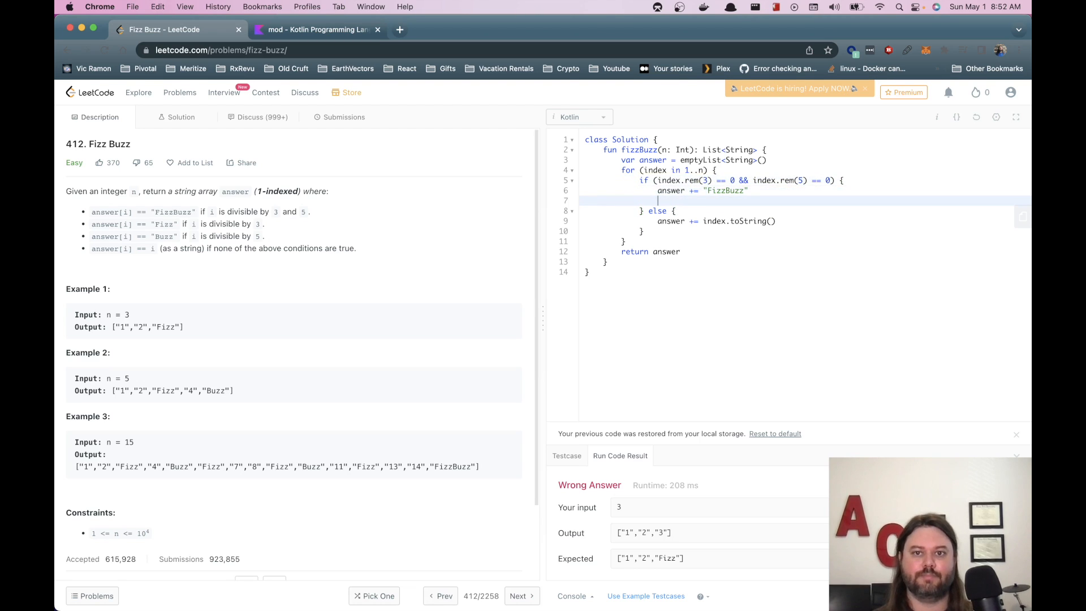
Add a new branch, trimming its copied condition down to index.rem(3) == 0.
{"action": "type", "text": "if (index.rem(3) == 0 && index.rem(5) == 0) {"}
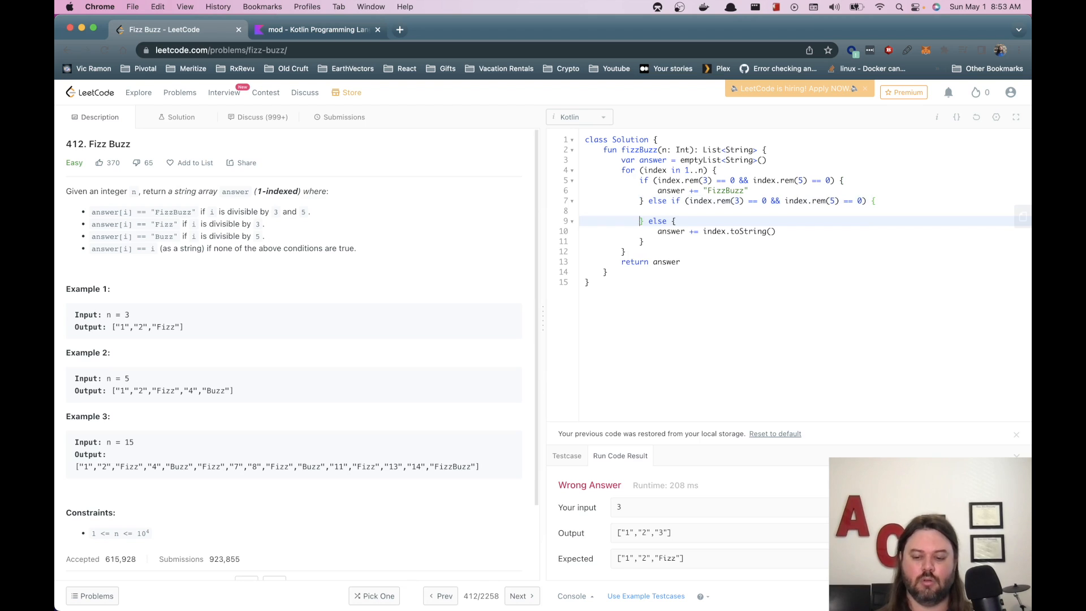
{"action": "key", "text": "Enter"}
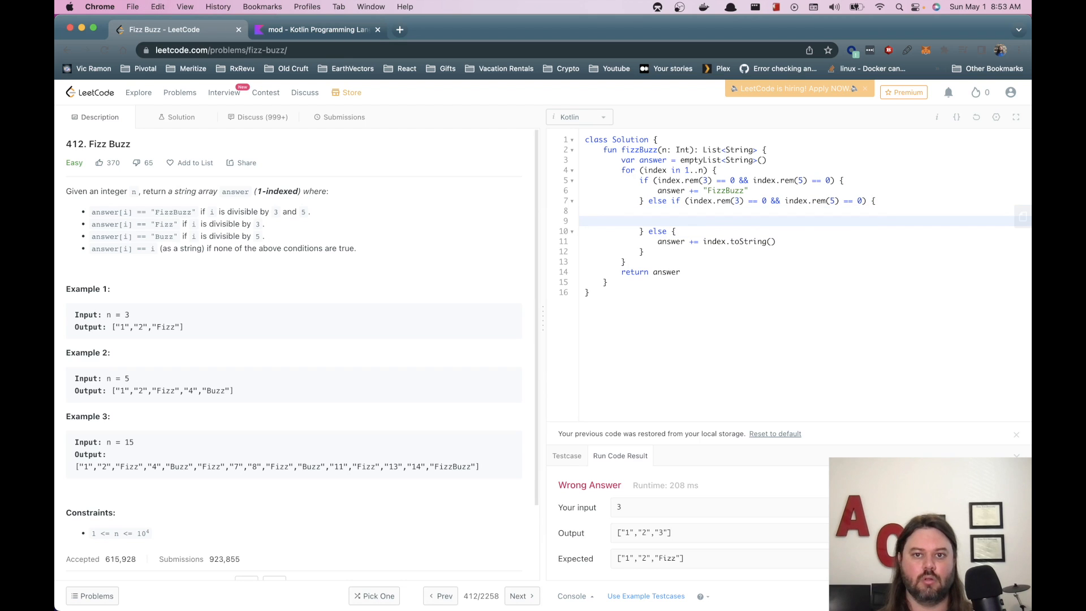
{"action": "key", "text": "Backspace"}
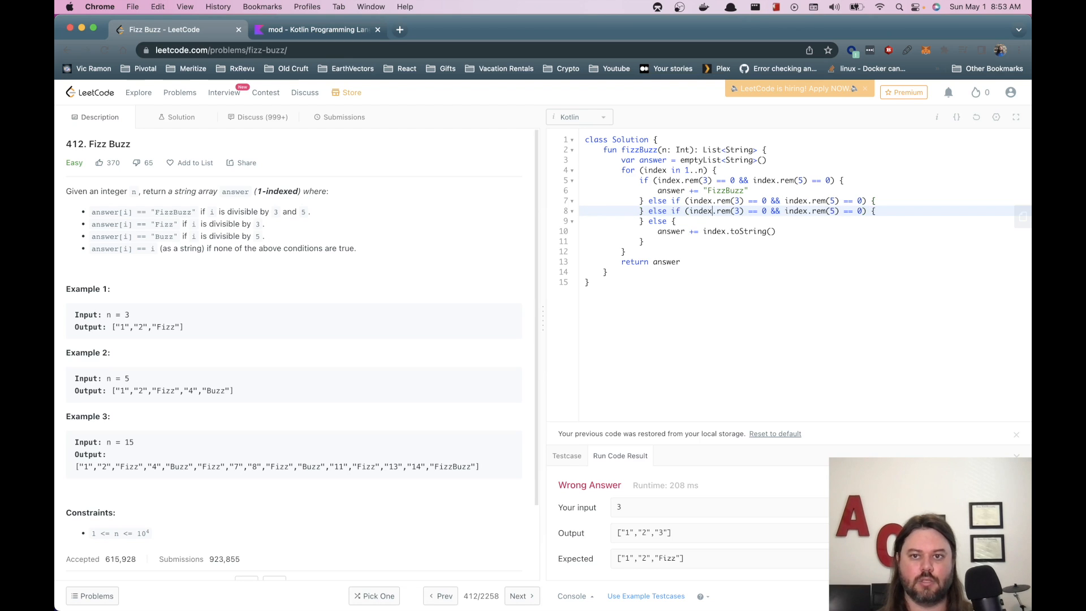
{"action": "double_click", "coordinate": [716, 211]}
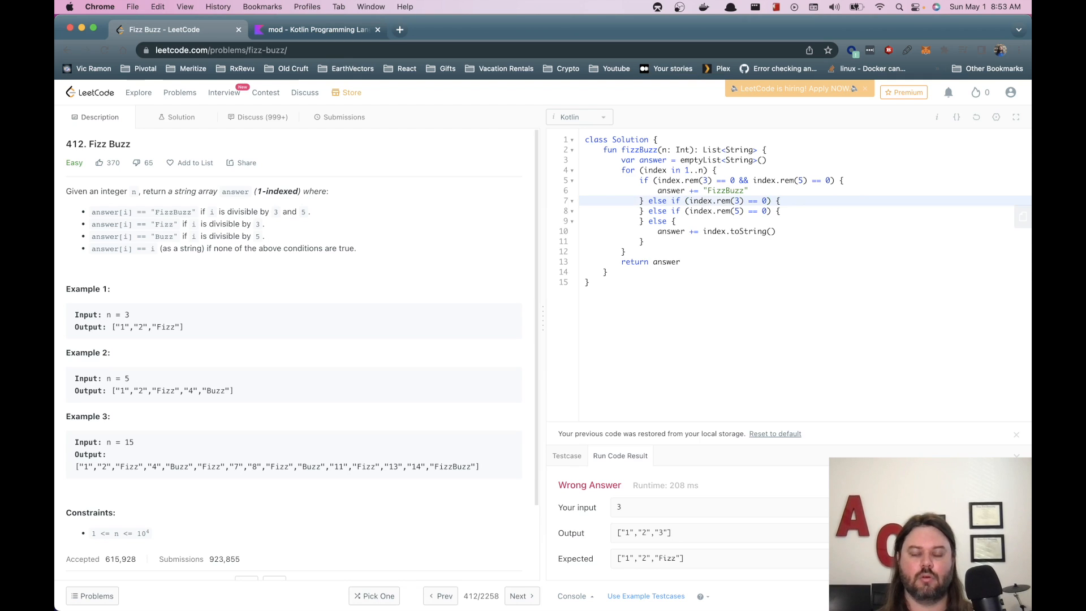
Fill the multiple-of-3 and multiple-of-5 branches with answer += "Fizz" and "Buzz".
{"action": "key", "text": "enter"}
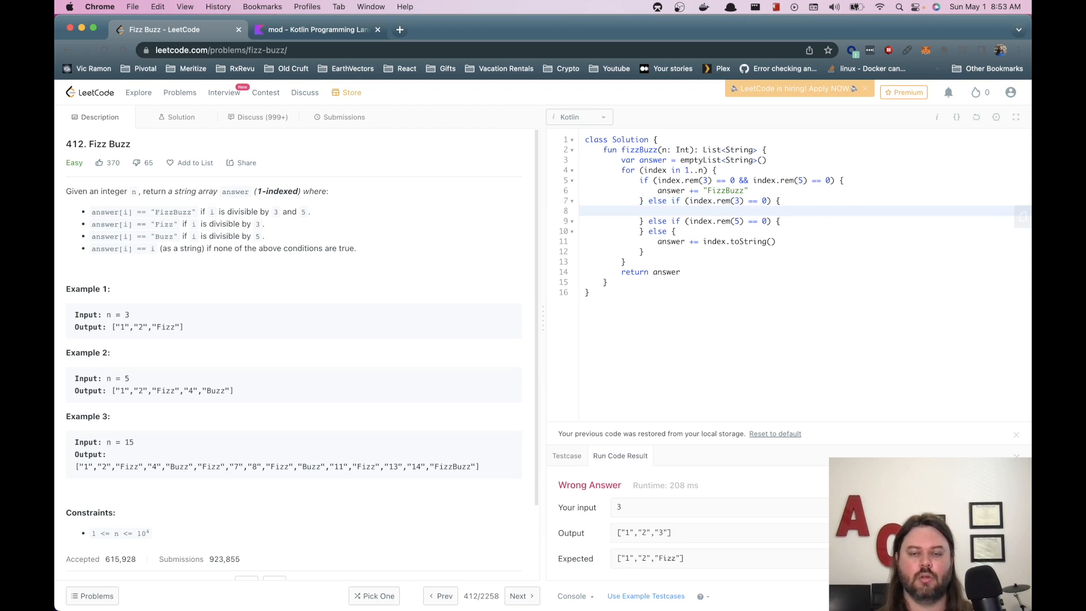
{"action": "type", "text": "answer +="}
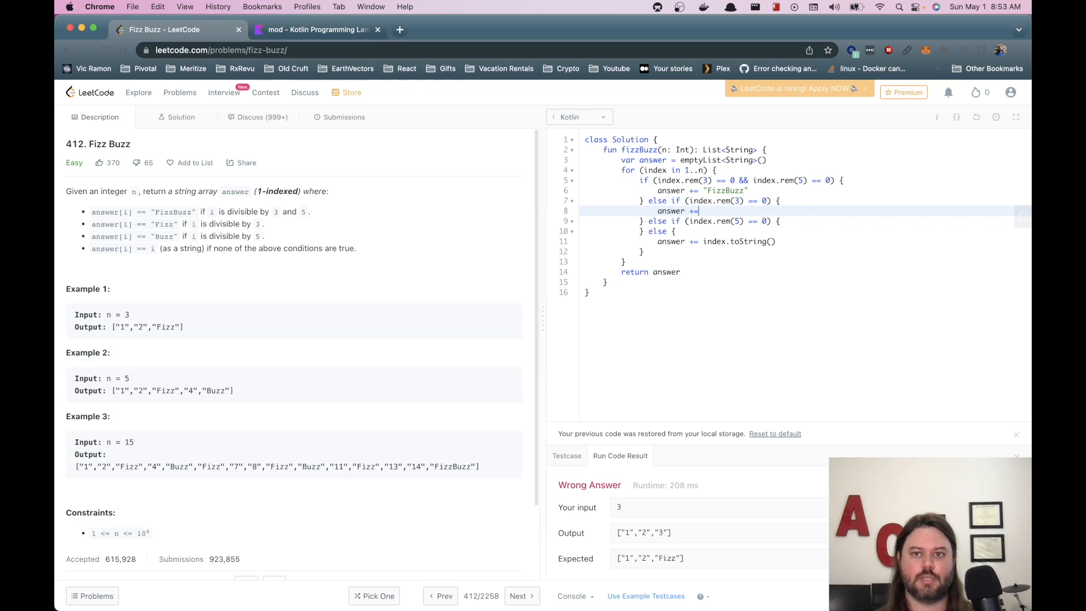
{"action": "type", "text": "\""}
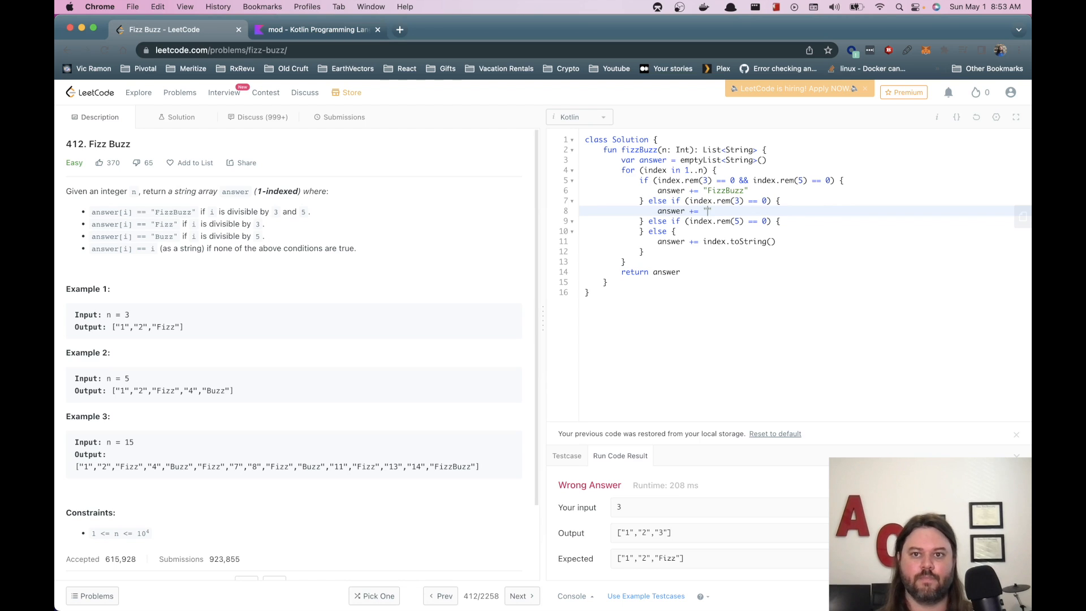
{"action": "type", "text": "Fiz"}
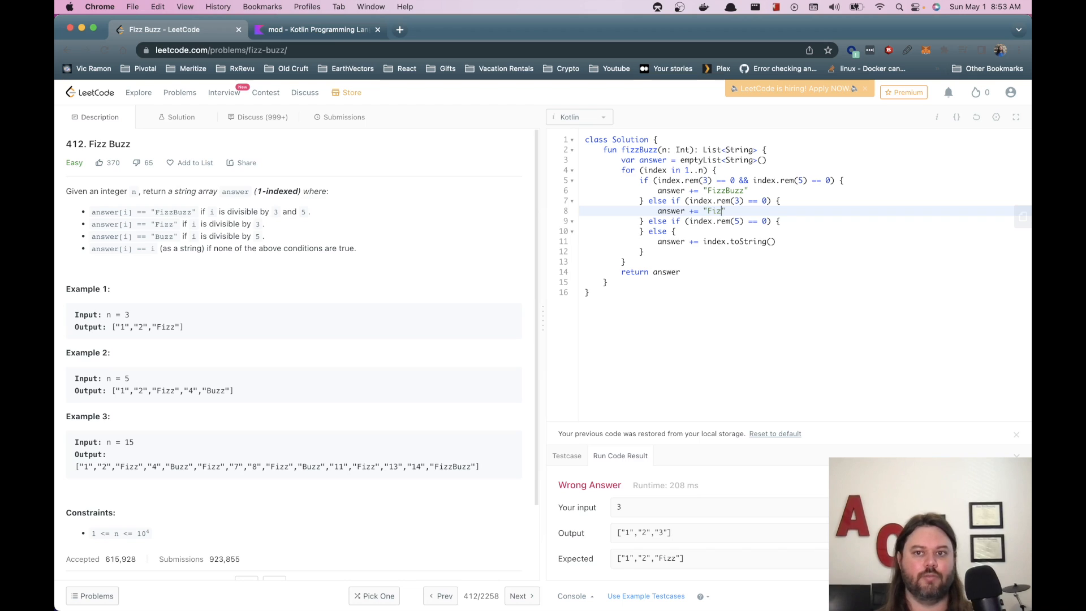
{"action": "type", "text": "z"}
{"action": "type", "text": "answer += \""}
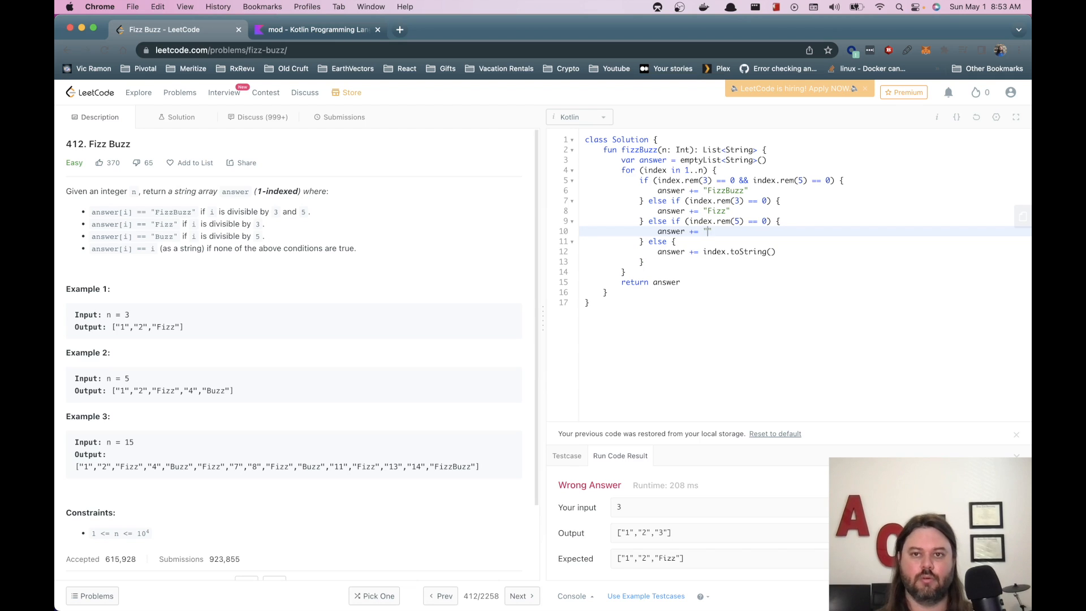
{"action": "type", "text": "B"}
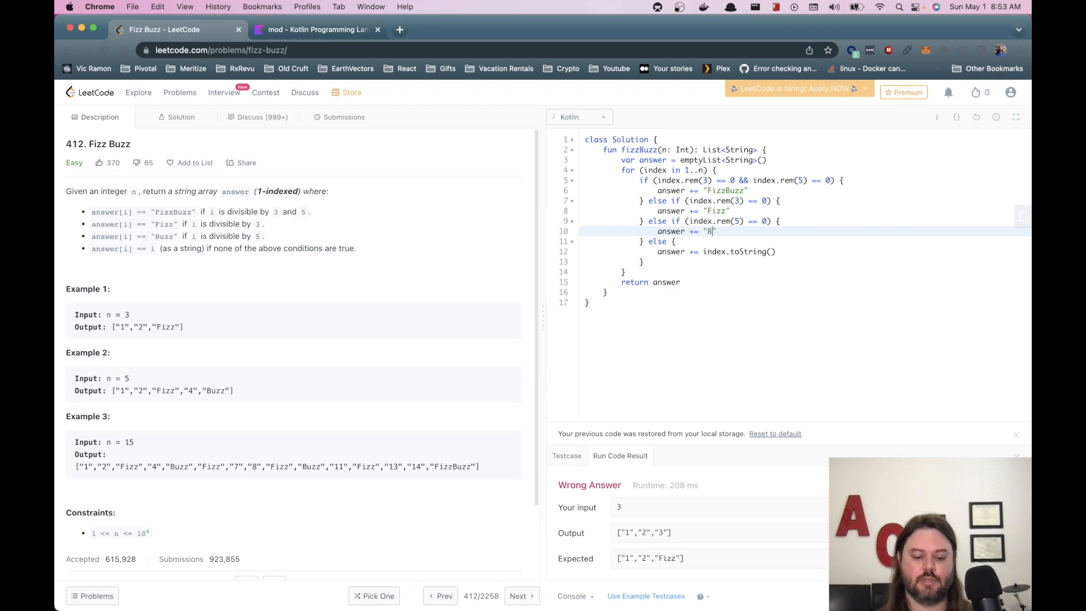
{"action": "type", "text": "uzz"}
{"action": "type", "text": "when"}
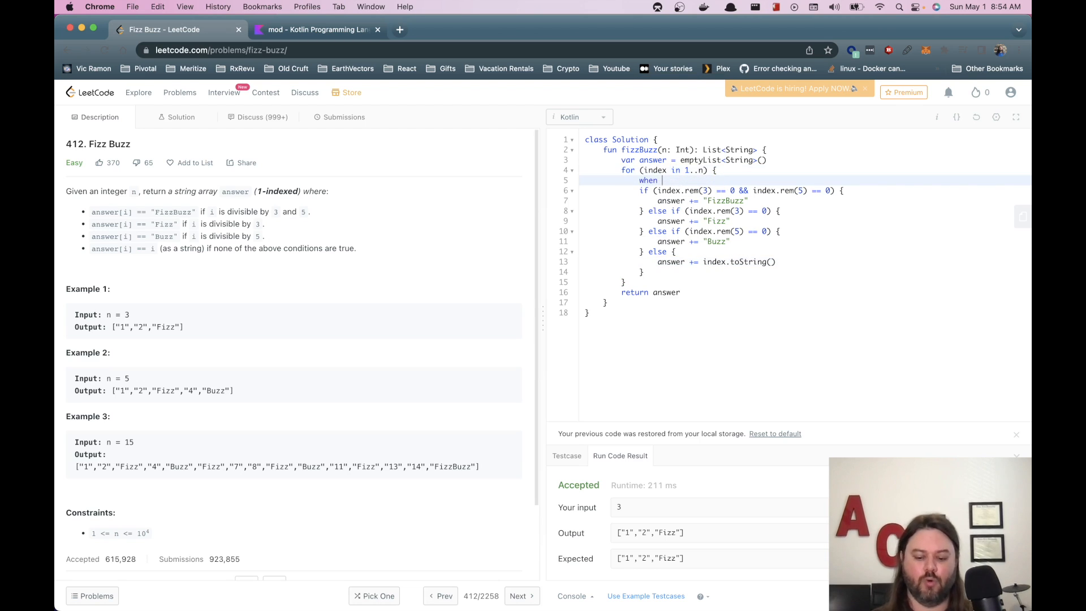
Start a when block with the FizzBuzz condition case and a Fizz case.
{"action": "type", "text": "{"}
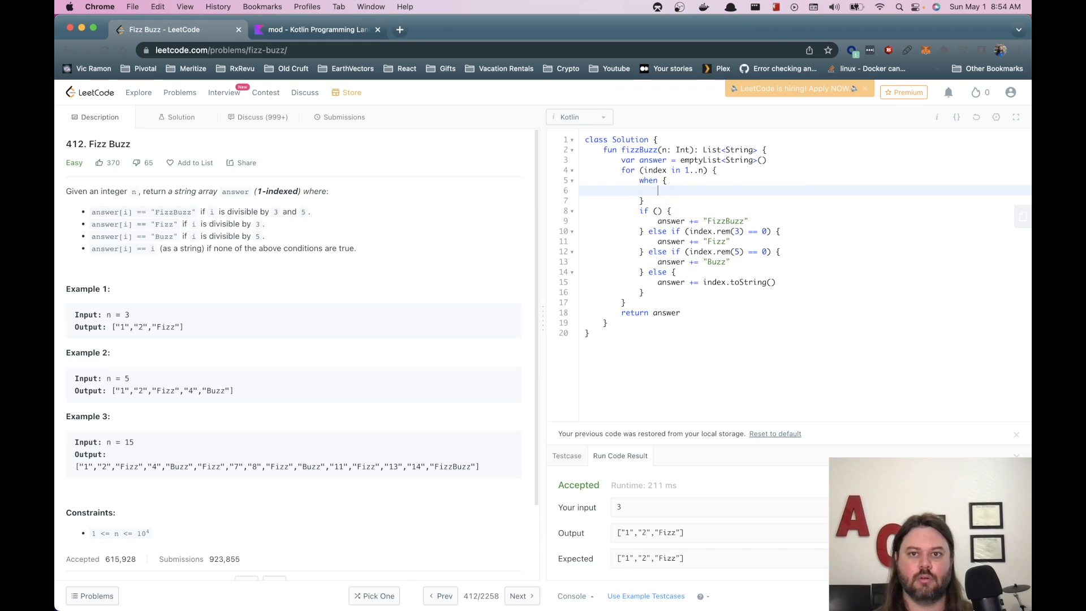
{"action": "type", "text": "index.rem(3) == 0 && index.rem(5) == 0 -> answer += \"FizzBuzz\""}
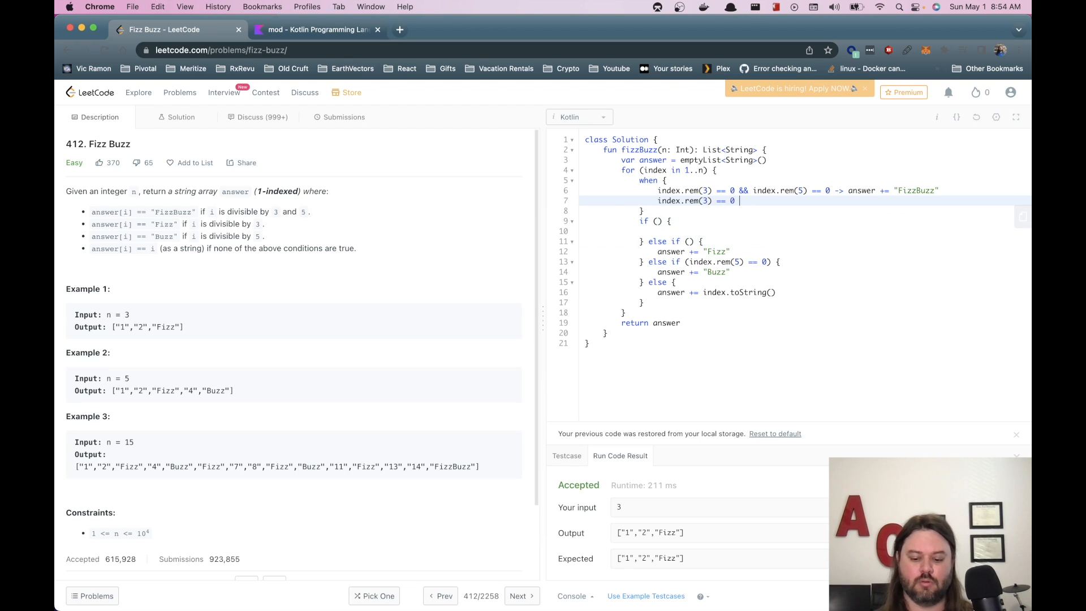
{"action": "type", "text": "->"}
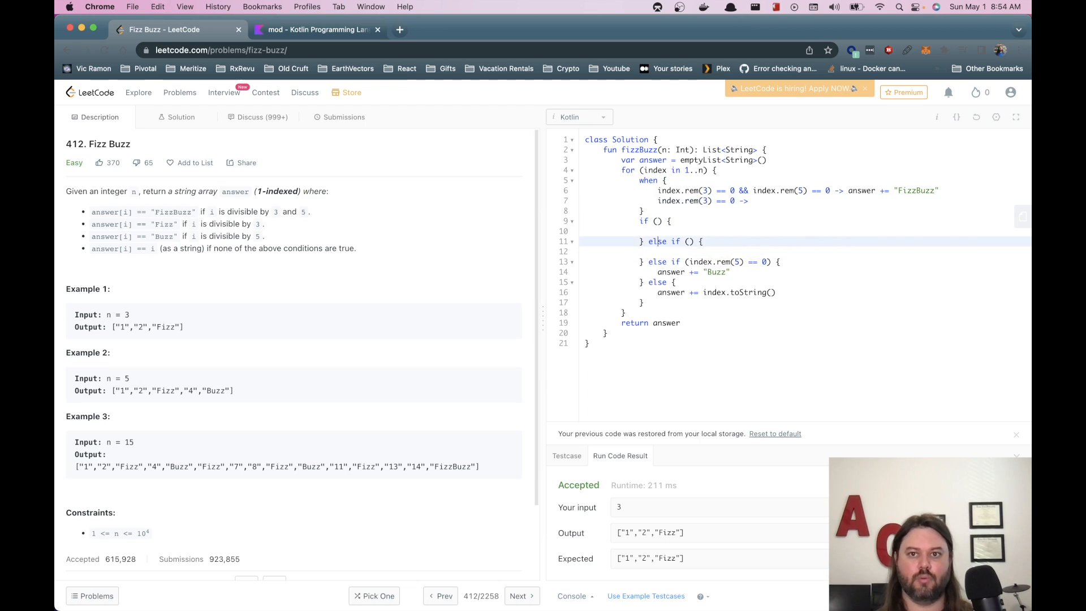
{"action": "type", "text": "answer += \"Fizz\""}
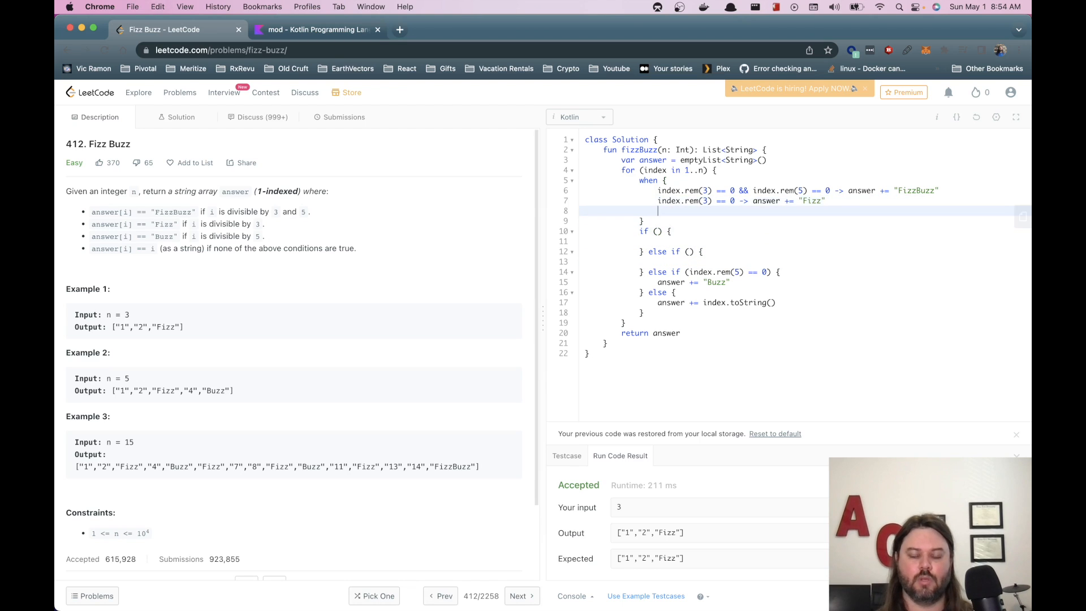
Move the rem(5) Buzz case into when, add an else case, and submit.
{"action": "left_click", "coordinate": [689, 271]}
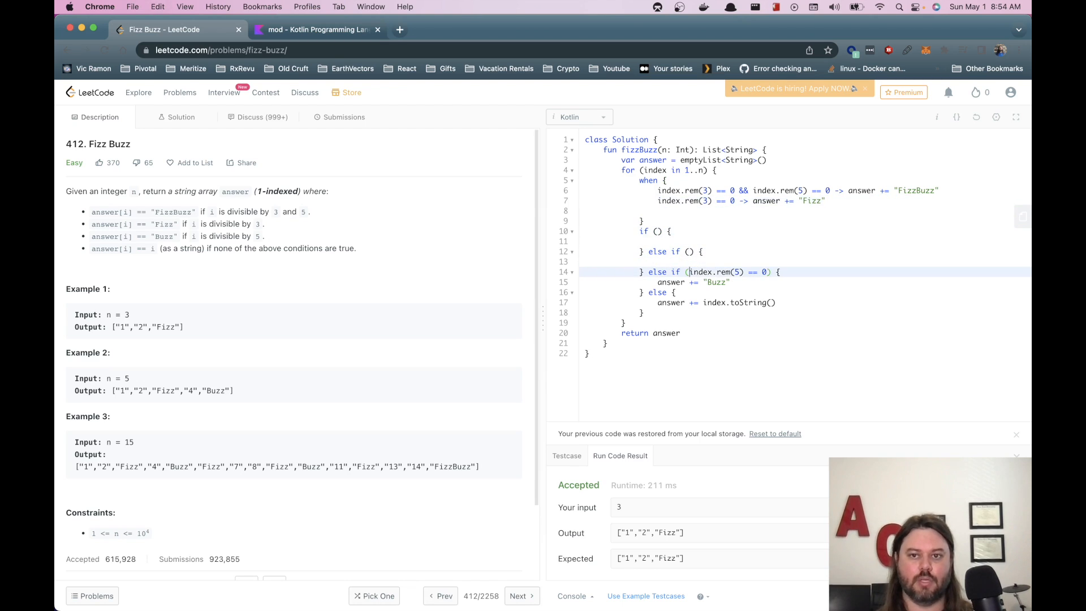
{"action": "double_click", "coordinate": [728, 271]}
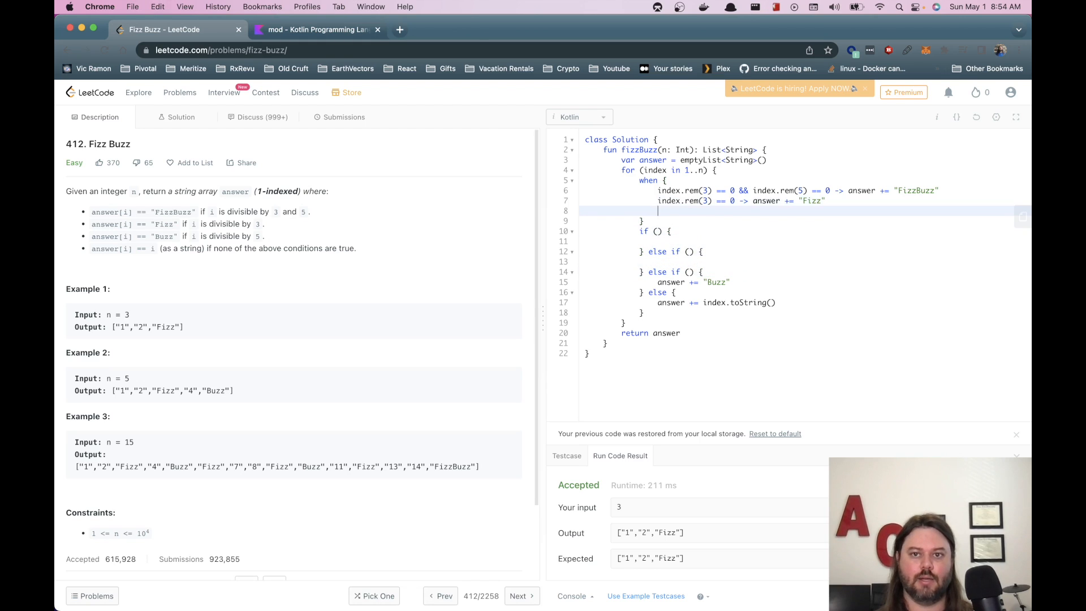
{"action": "type", "text": "index.rem(5) == 0 ->"}
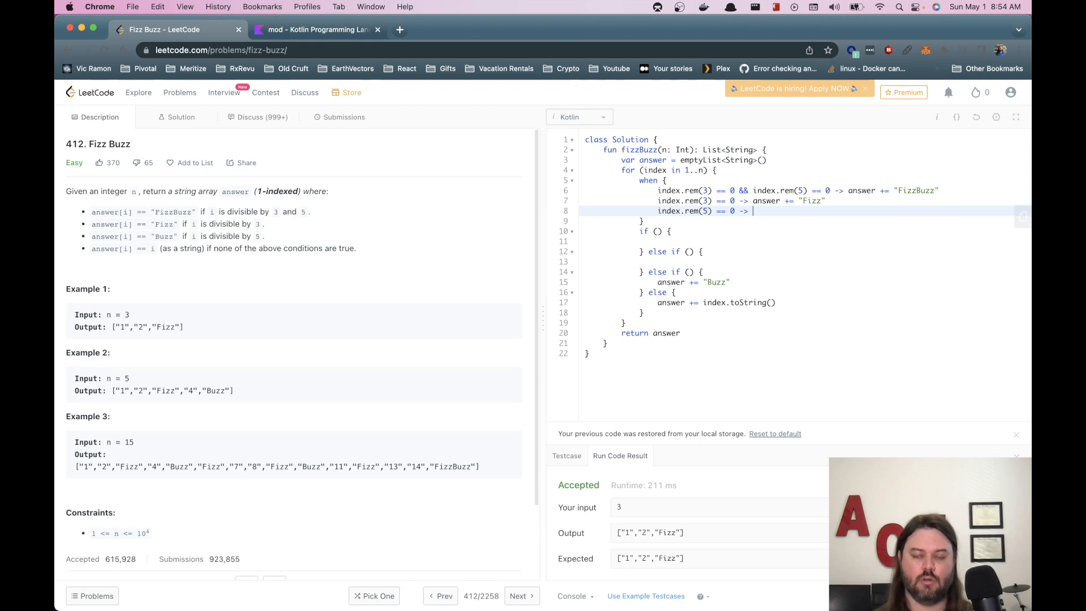
{"action": "double_click", "coordinate": [714, 282]}
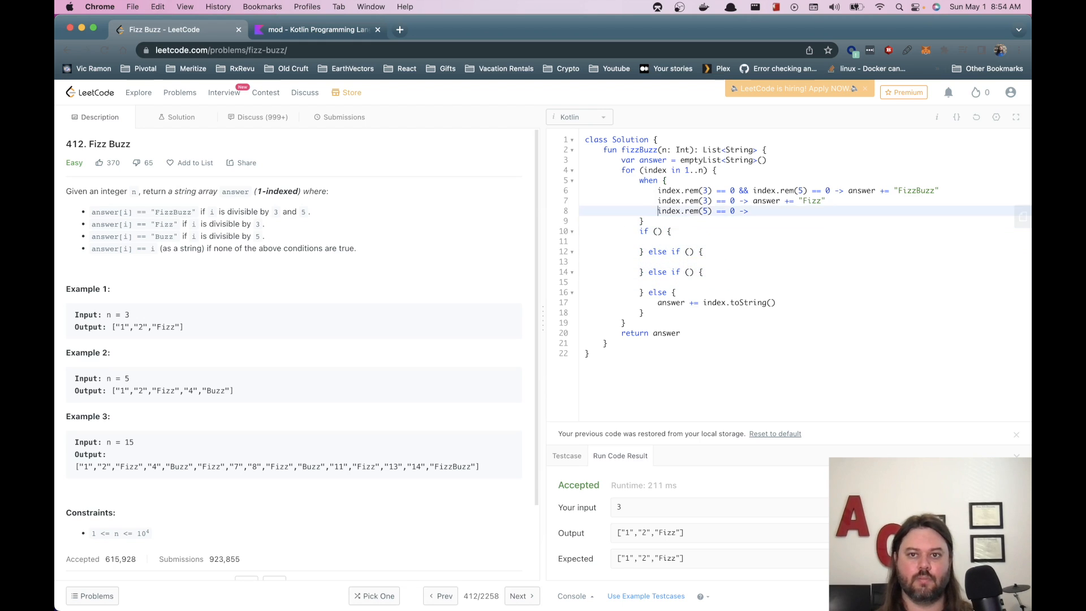
{"action": "type", "text": "answer += \"Buzz\""}
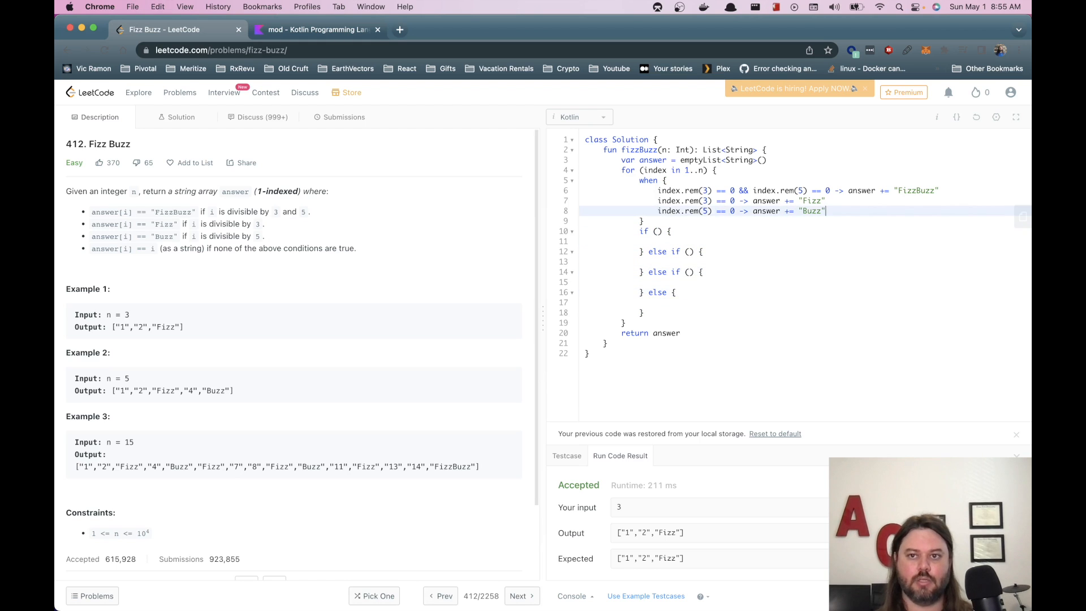
{"action": "type", "text": "else -> answer += index.toString("}
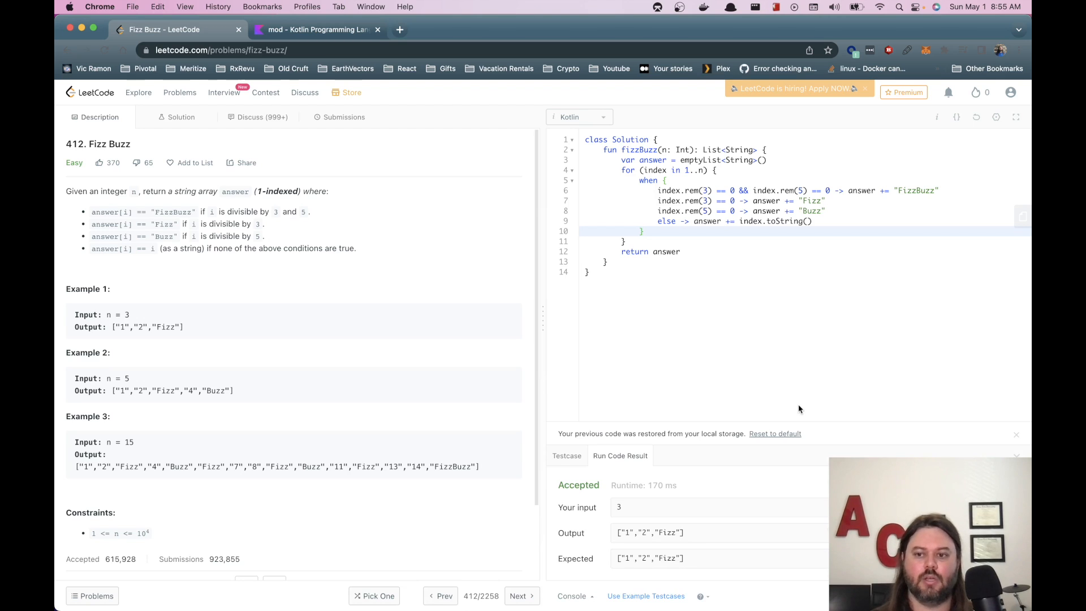
{"action": "left_click", "coordinate": [344, 116]}
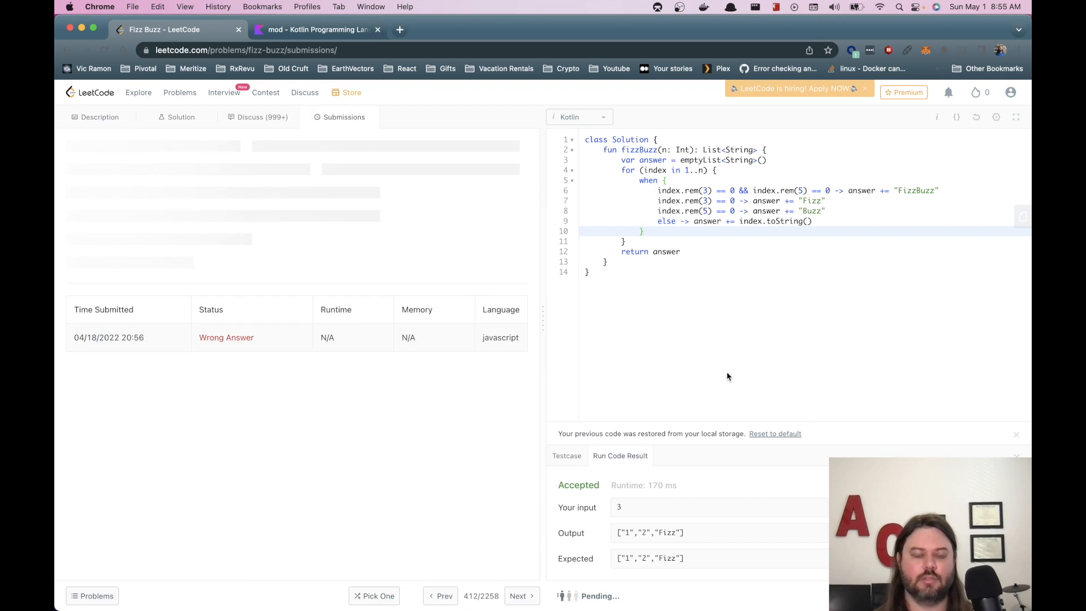